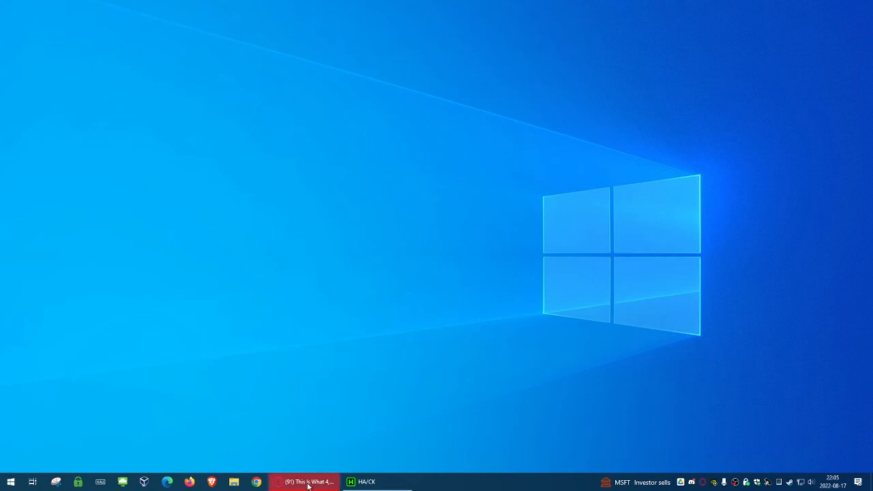
- Restore the HA/CK game window from the taskbar
{"action": "left_click", "coordinate": [365, 482]}
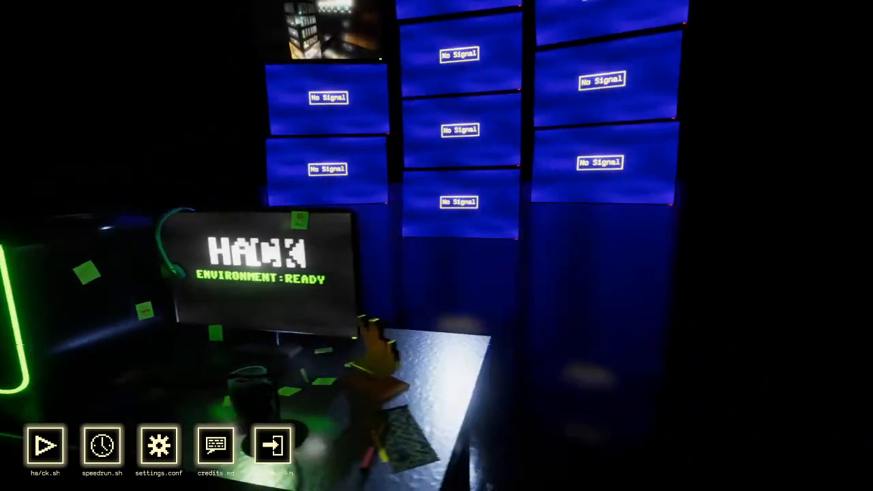
- Lower the Music Volume slider to zero in the Audio settings
{"action": "left_click", "coordinate": [158, 445]}
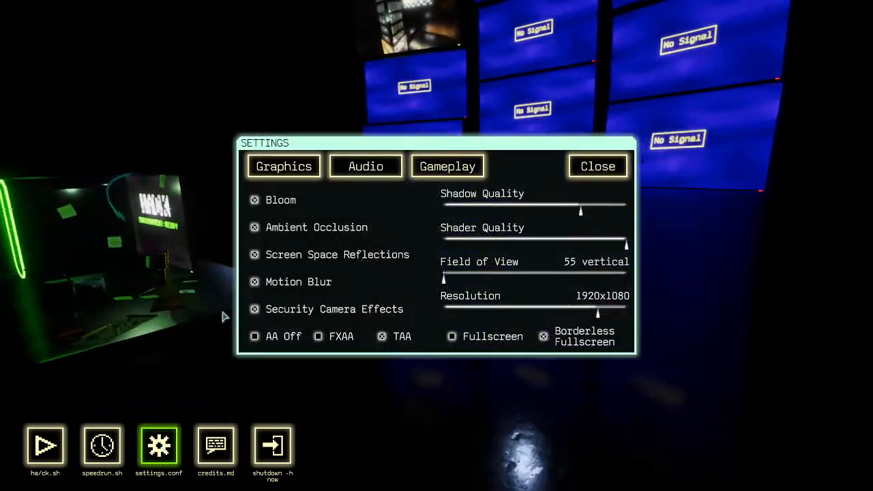
{"action": "left_click", "coordinate": [366, 167]}
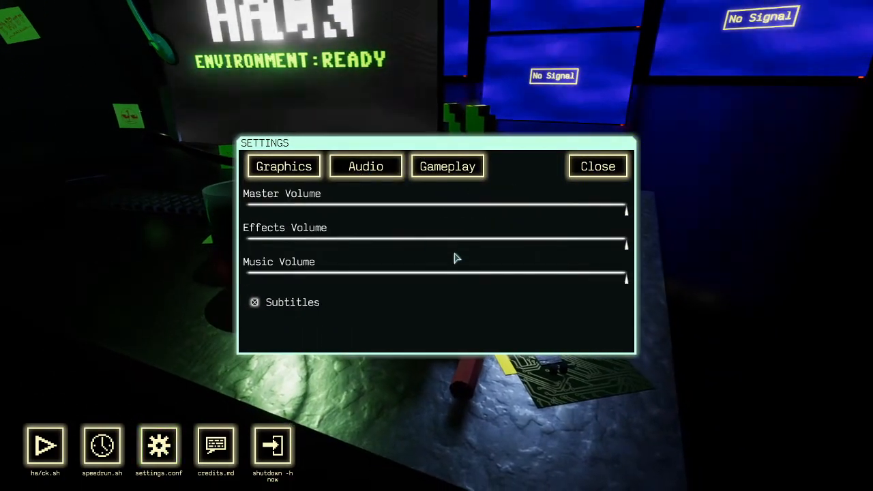
{"action": "left_click_drag", "start_coordinate": [624, 279], "coordinate": [312, 278]}
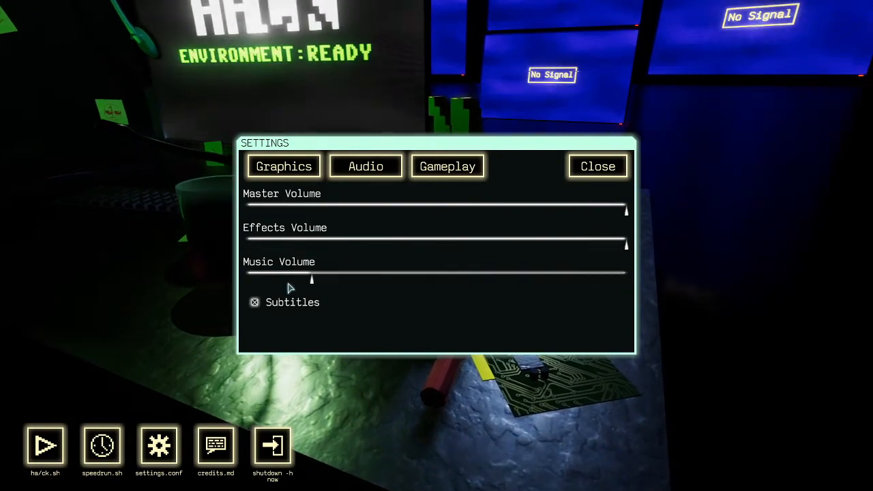
{"action": "left_click_drag", "start_coordinate": [311, 278], "coordinate": [247, 278]}
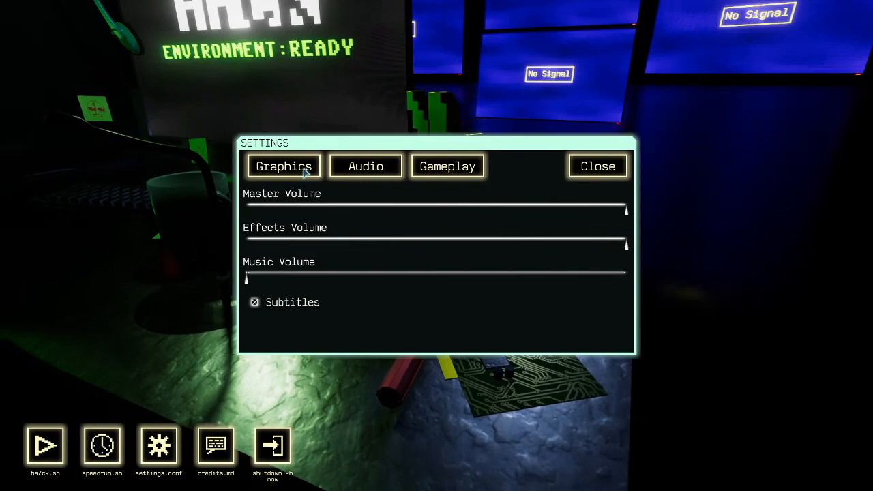
- Glance over the Graphics and Gameplay settings and close the settings panel
{"action": "left_click", "coordinate": [284, 167]}
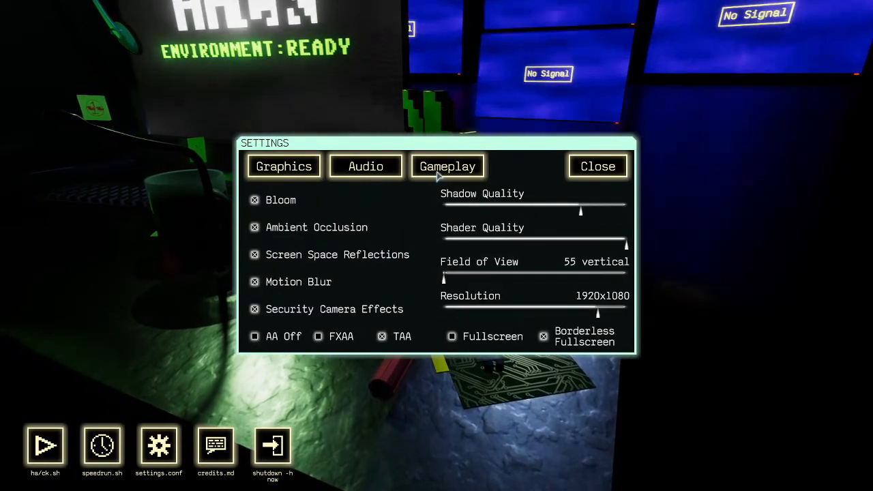
{"action": "left_click", "coordinate": [447, 166]}
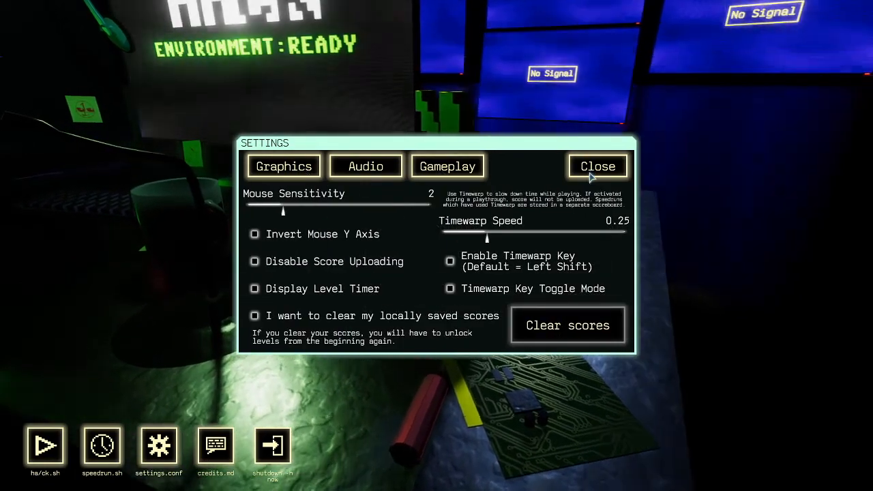
{"action": "left_click", "coordinate": [598, 167]}
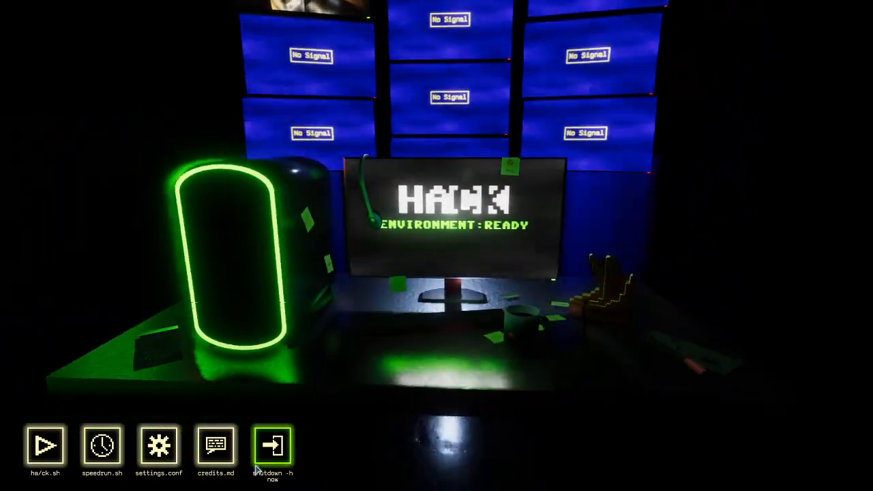
- Launch the REBOOT level from the he/ck.sh level chooser
{"action": "left_click", "coordinate": [45, 447]}
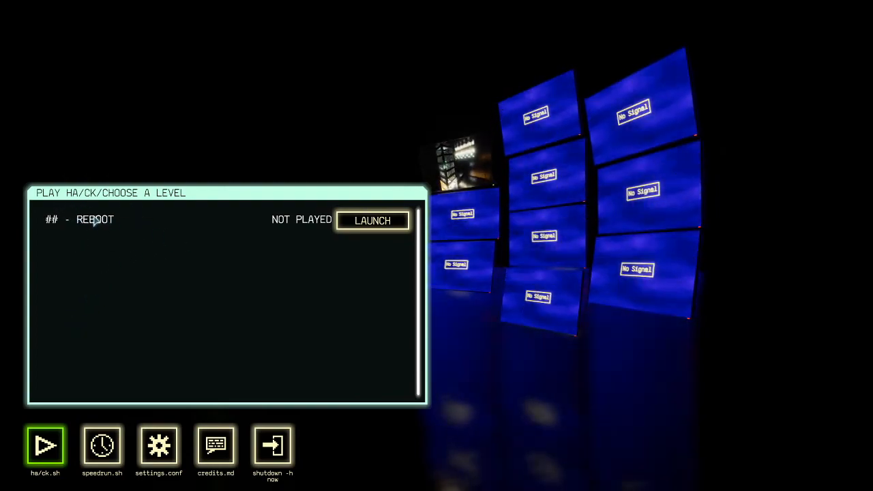
{"action": "left_click", "coordinate": [372, 221]}
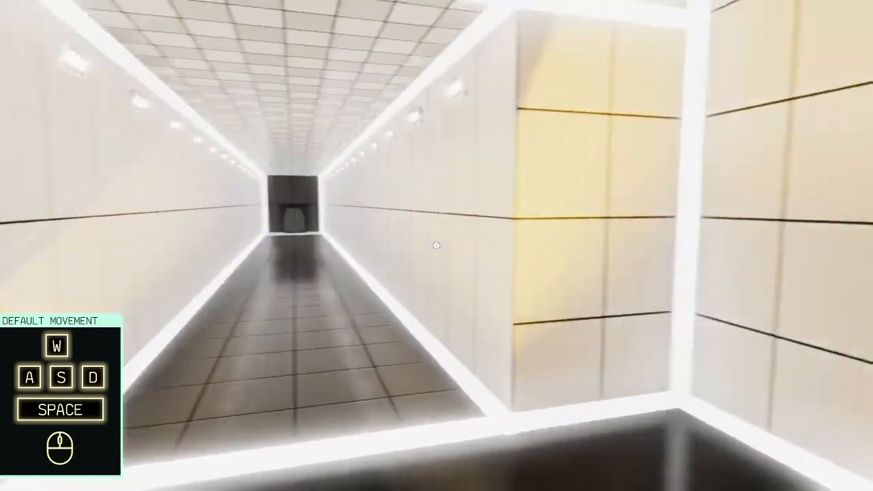
{"action": "mouse_move", "coordinate": [437, 245]}
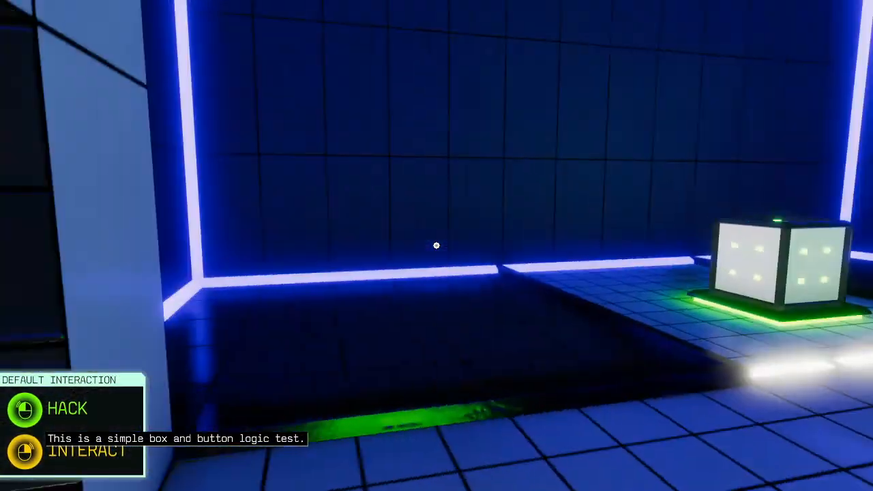
{"action": "mouse_move", "coordinate": [436, 246]}
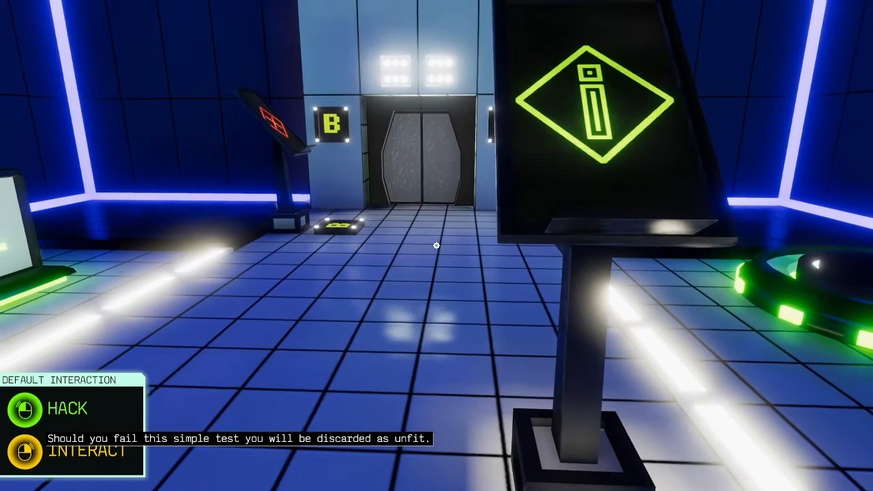
{"action": "mouse_move", "coordinate": [436, 245]}
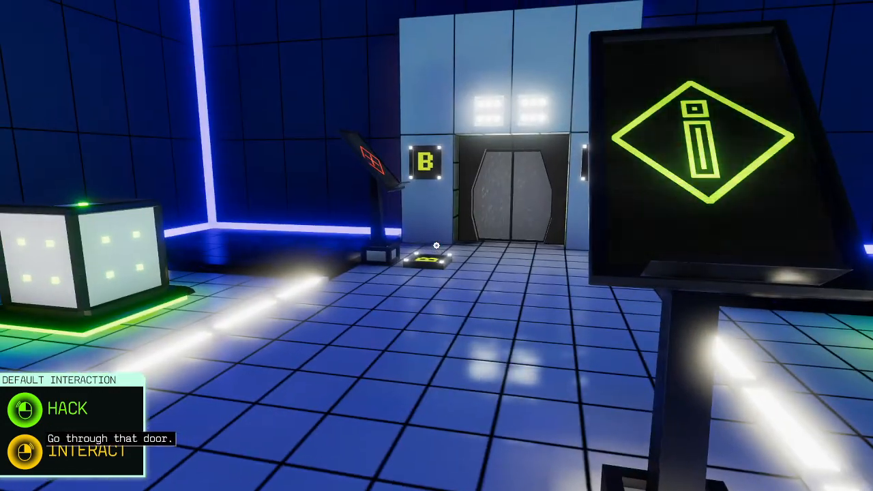
{"action": "mouse_move", "coordinate": [437, 245]}
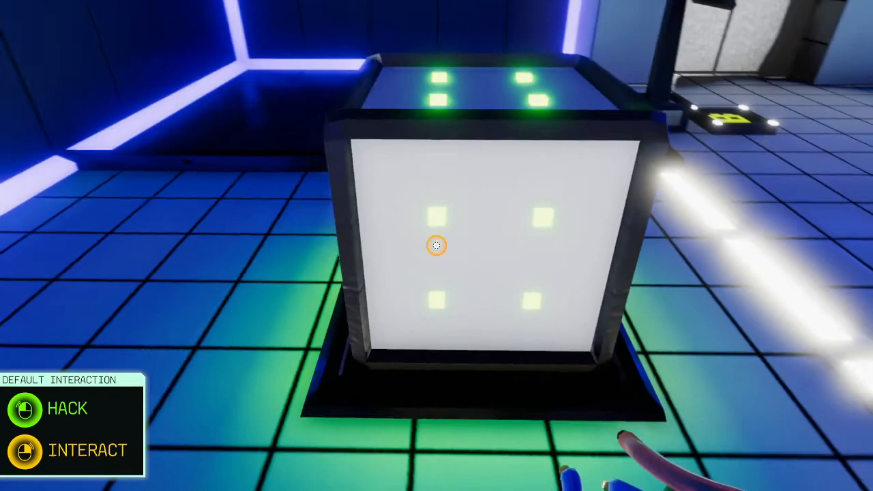
{"action": "mouse_move", "coordinate": [437, 246]}
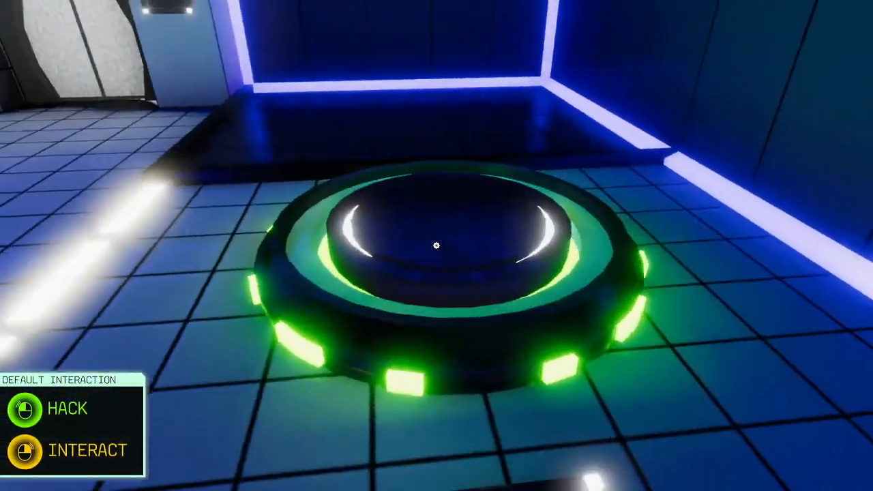
{"action": "mouse_move", "coordinate": [436, 244]}
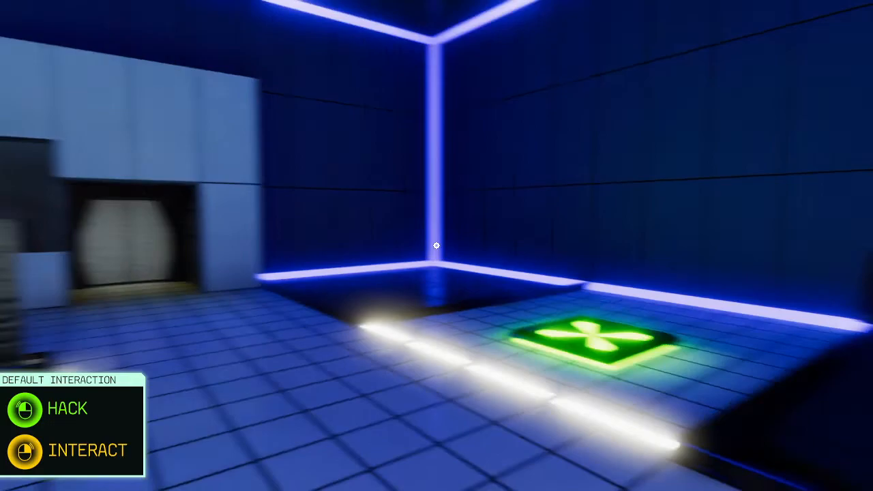
{"action": "mouse_move", "coordinate": [437, 246]}
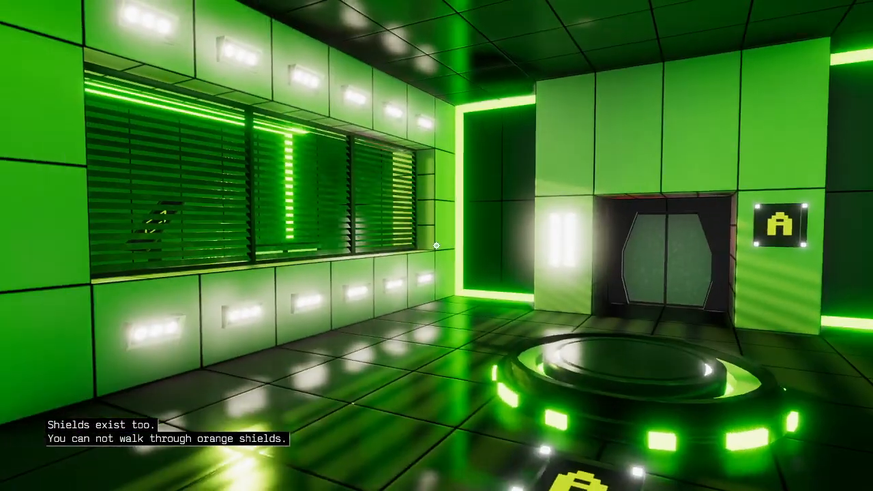
{"action": "mouse_move", "coordinate": [436, 245]}
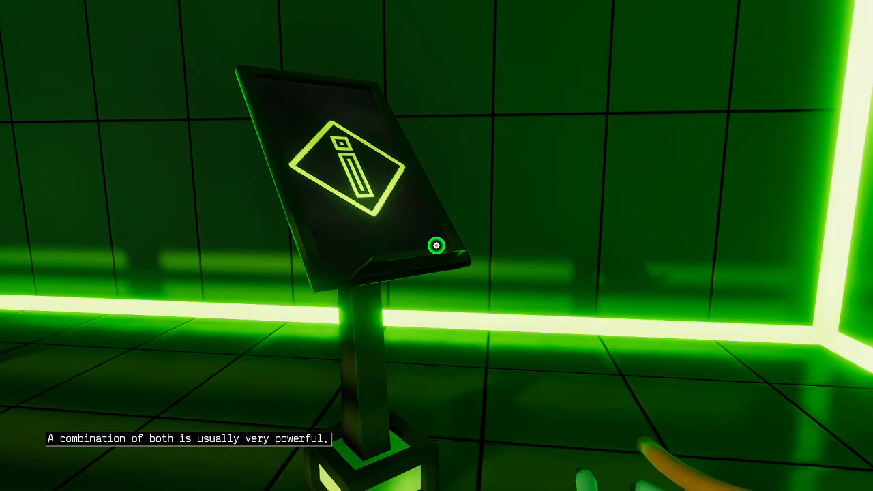
{"action": "mouse_move", "coordinate": [436, 246]}
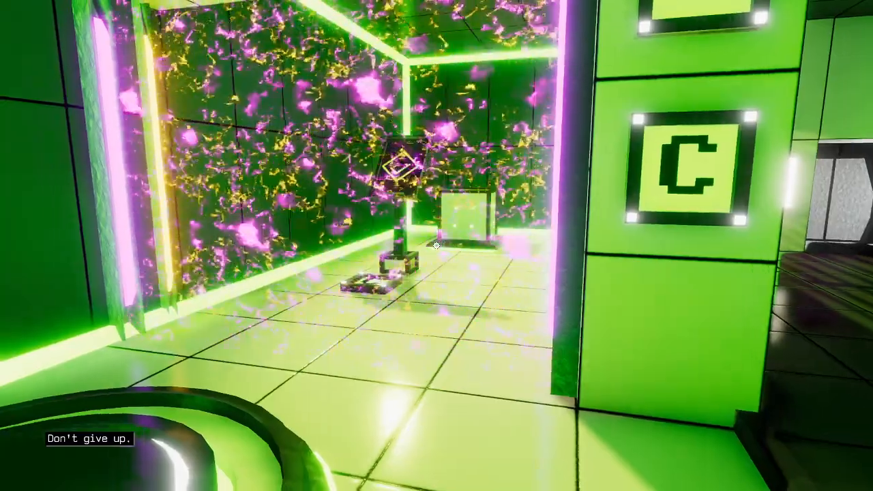
{"action": "mouse_move", "coordinate": [437, 245]}
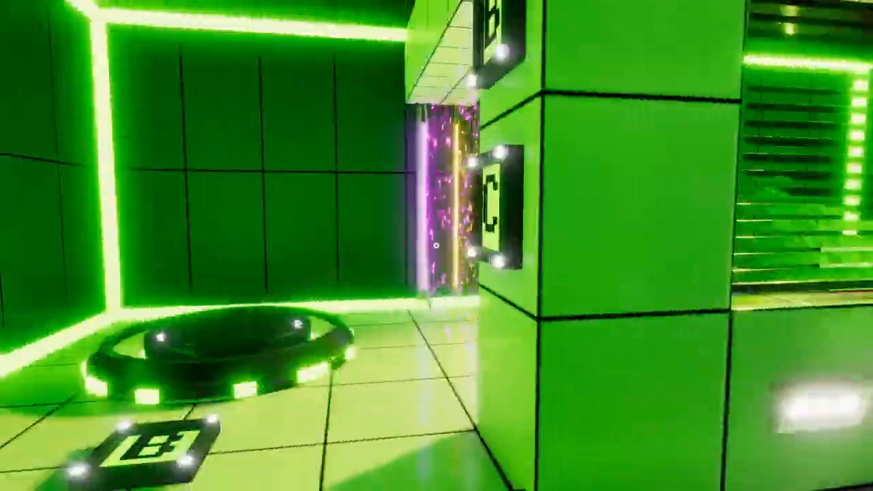
{"action": "mouse_move", "coordinate": [437, 246]}
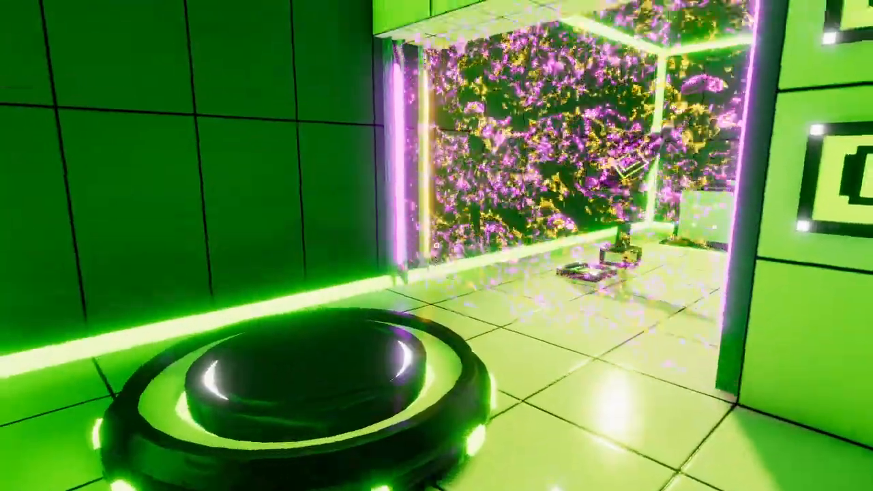
{"action": "mouse_move", "coordinate": [437, 245]}
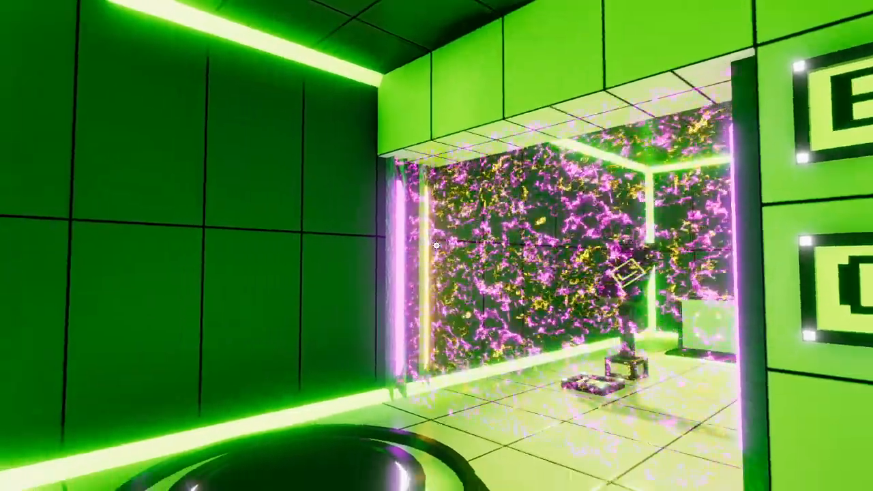
{"action": "mouse_move", "coordinate": [437, 245]}
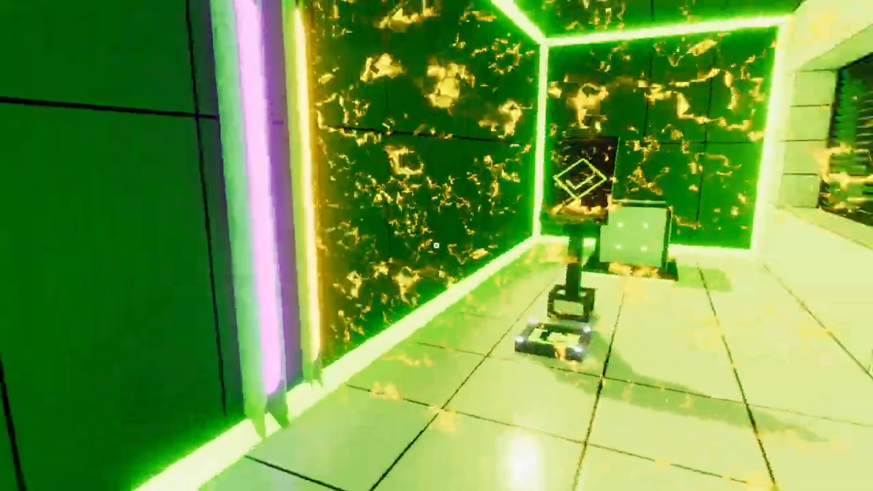
{"action": "mouse_move", "coordinate": [437, 246]}
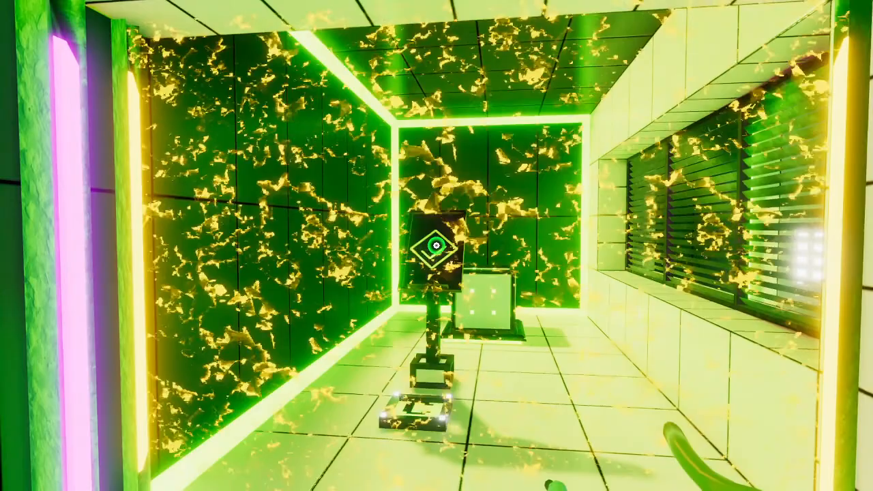
{"action": "mouse_move", "coordinate": [436, 246]}
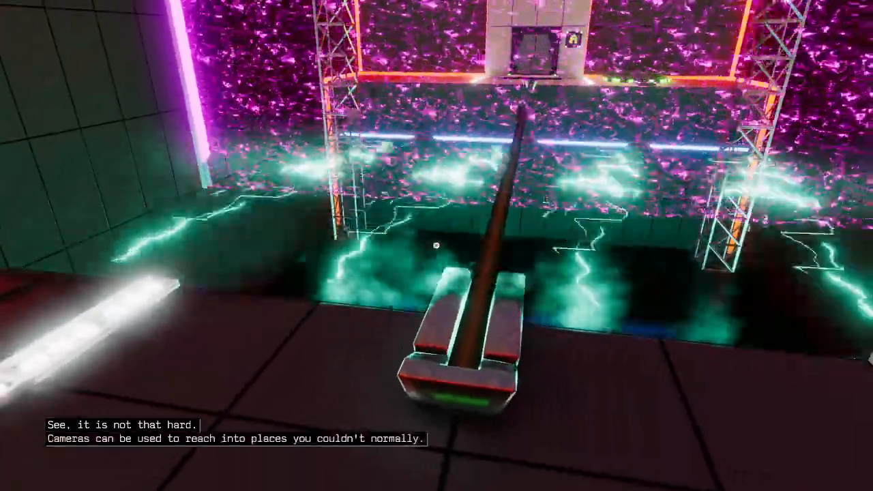
{"action": "mouse_move", "coordinate": [437, 246]}
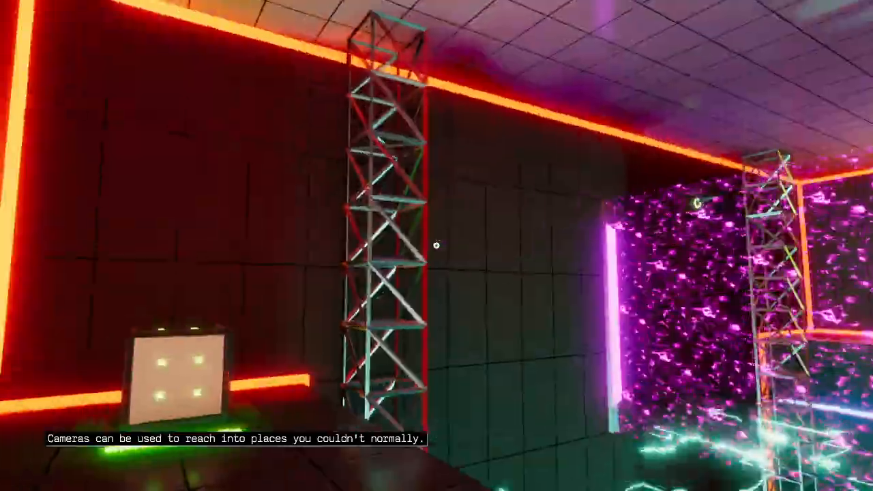
{"action": "mouse_move", "coordinate": [437, 245]}
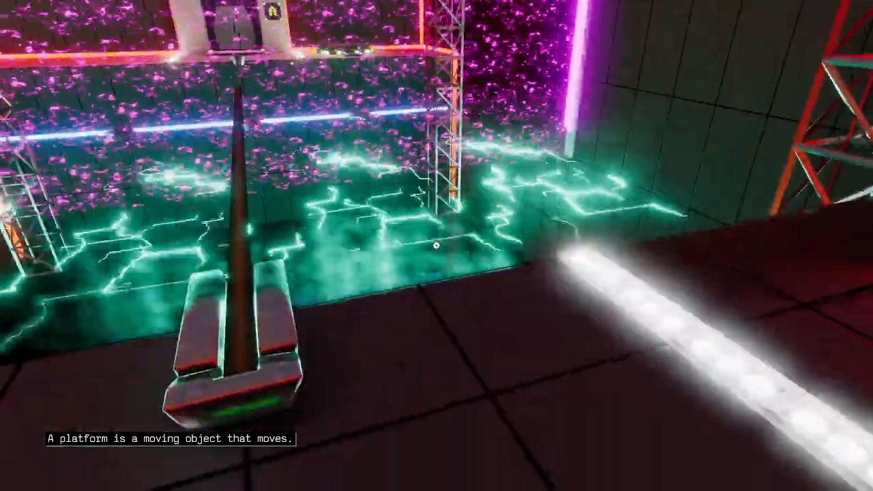
{"action": "mouse_move", "coordinate": [436, 246]}
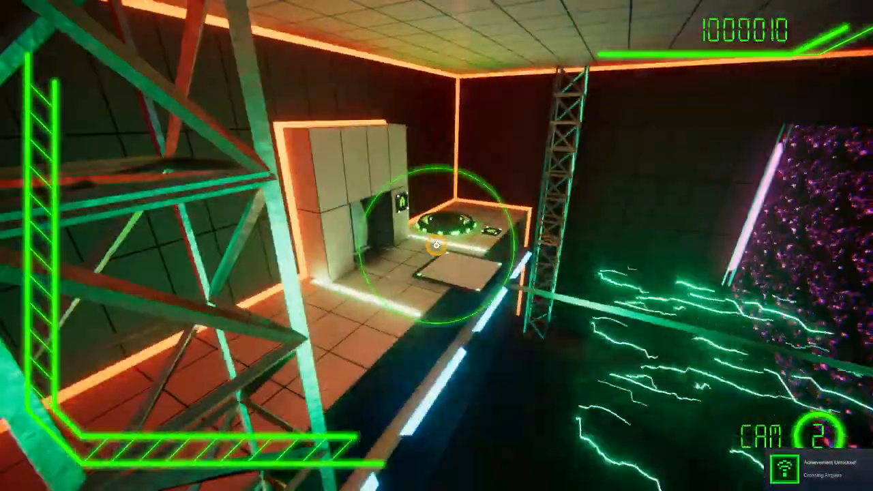
{"action": "mouse_move", "coordinate": [437, 245]}
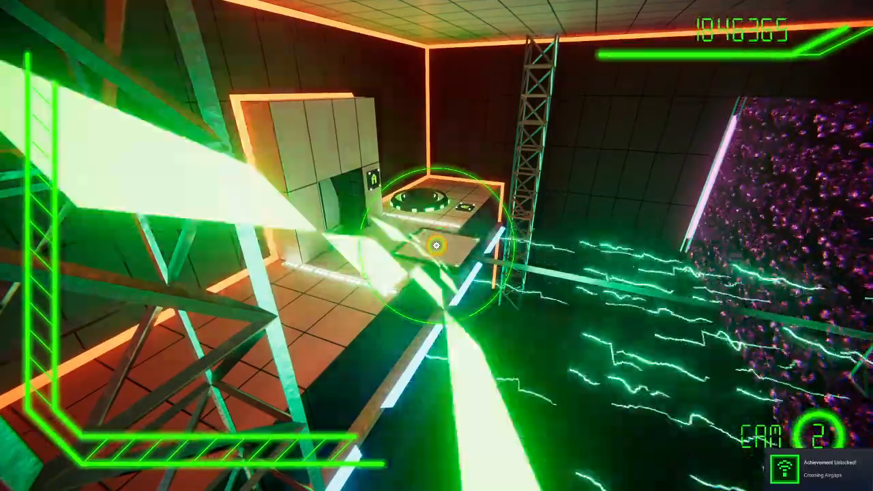
{"action": "mouse_move", "coordinate": [436, 246]}
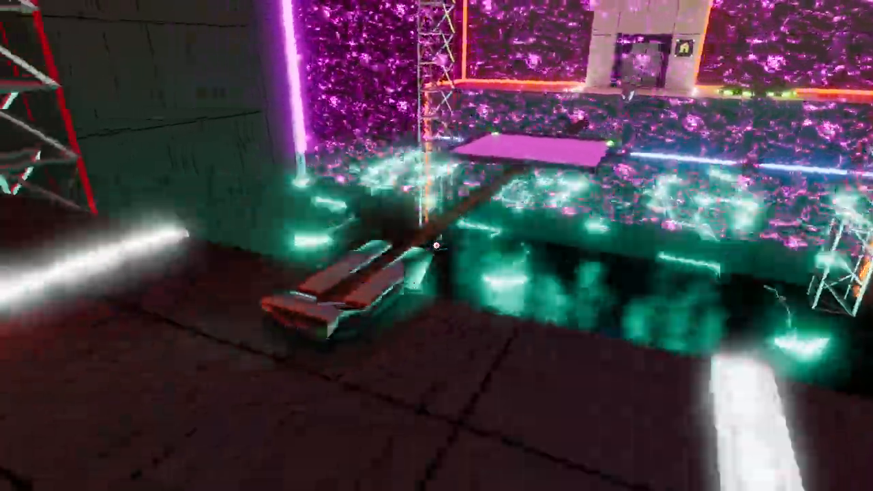
{"action": "mouse_move", "coordinate": [437, 246]}
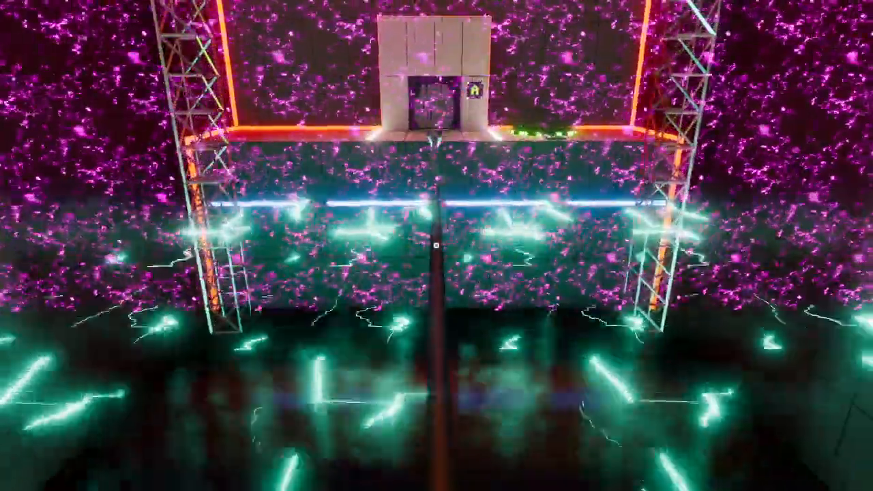
{"action": "mouse_move", "coordinate": [437, 245]}
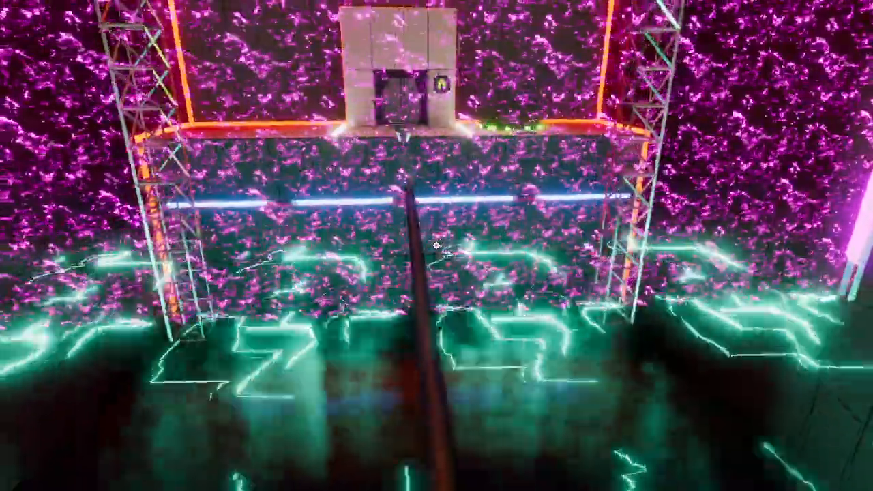
{"action": "mouse_move", "coordinate": [436, 246]}
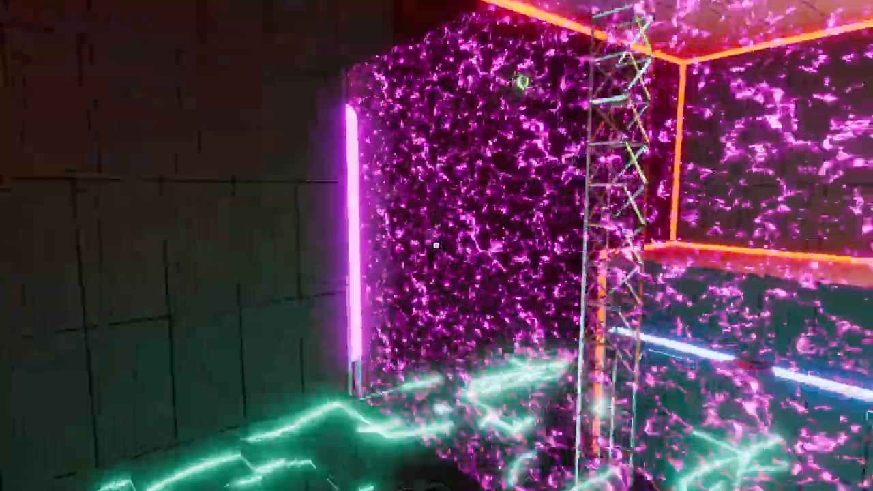
{"action": "mouse_move", "coordinate": [436, 245]}
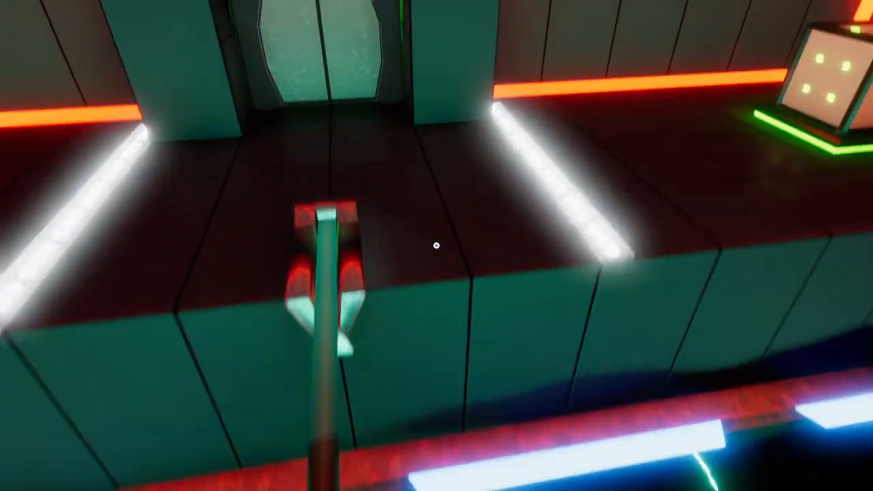
{"action": "mouse_move", "coordinate": [437, 246]}
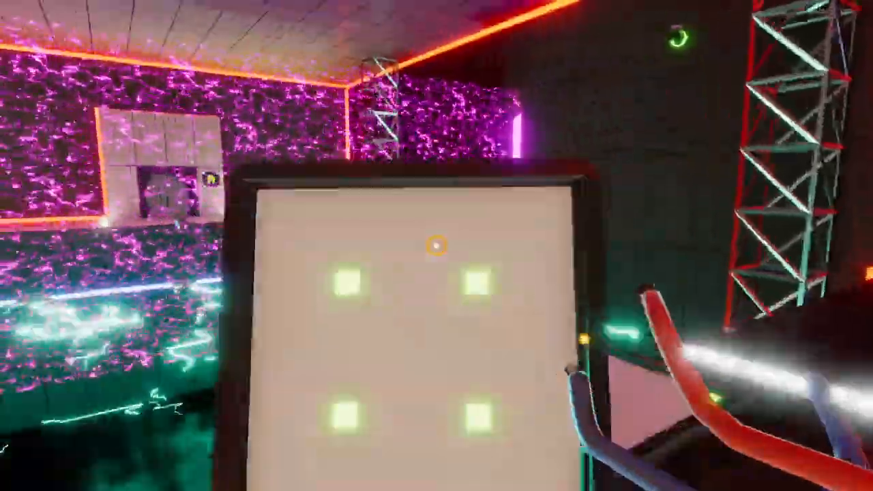
{"action": "mouse_move", "coordinate": [437, 246]}
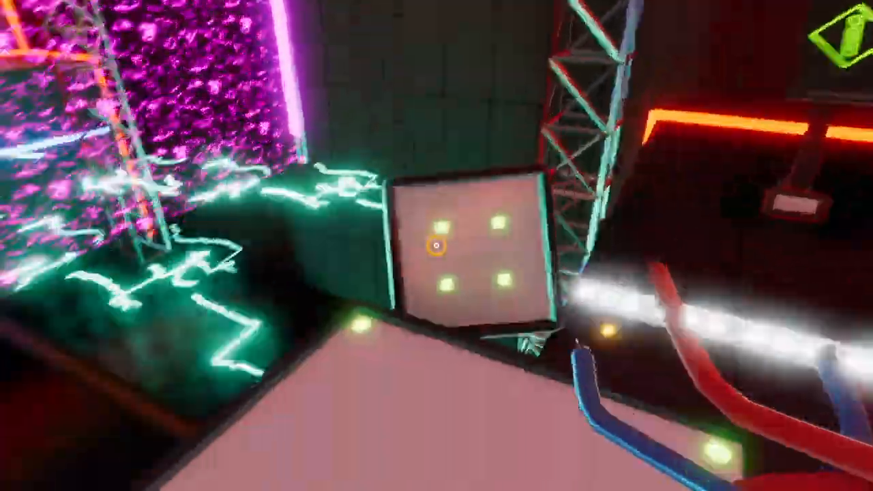
{"action": "mouse_move", "coordinate": [437, 245]}
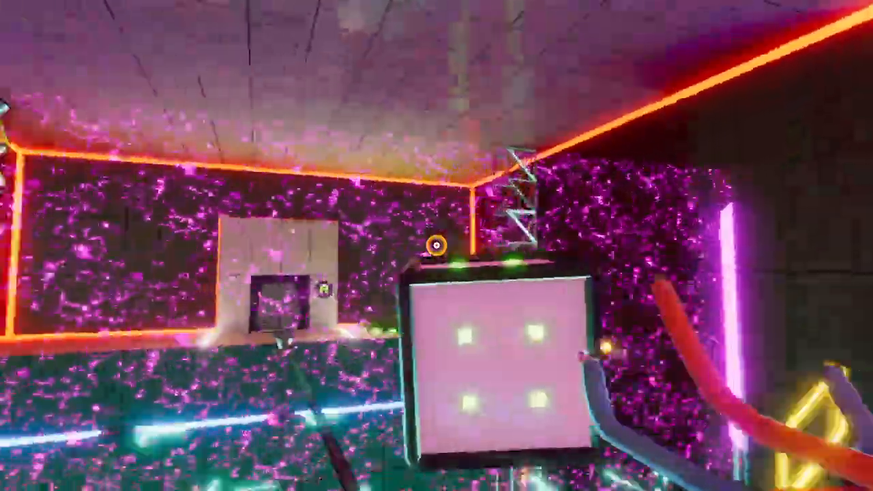
{"action": "mouse_move", "coordinate": [437, 246]}
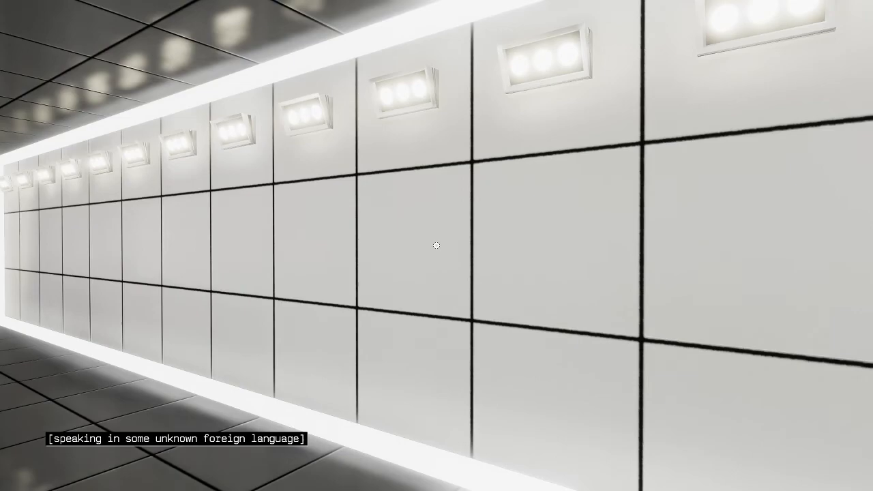
{"action": "mouse_move", "coordinate": [437, 245]}
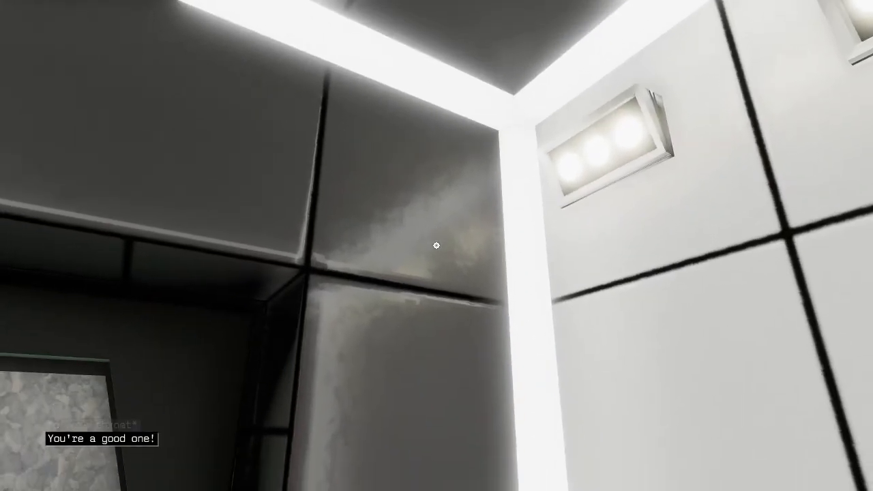
{"action": "mouse_move", "coordinate": [437, 245]}
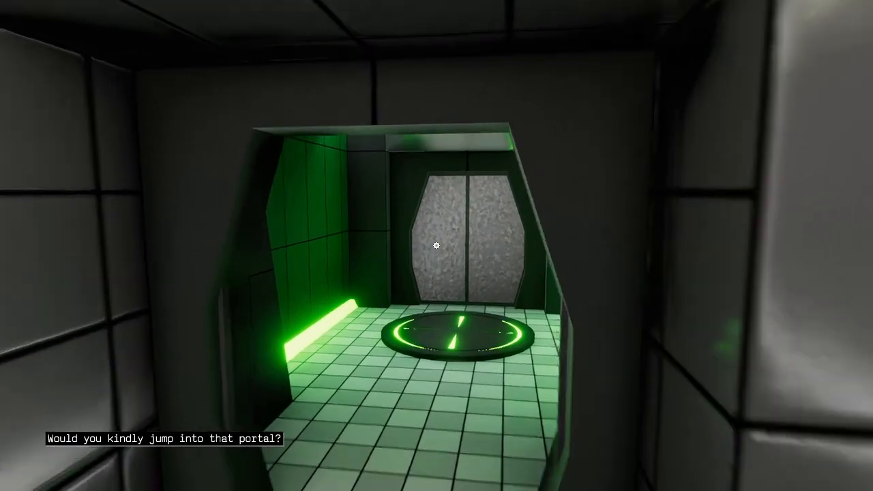
- Walk forward down the white corridor toward the portal room
{"action": "key", "text": "w"}
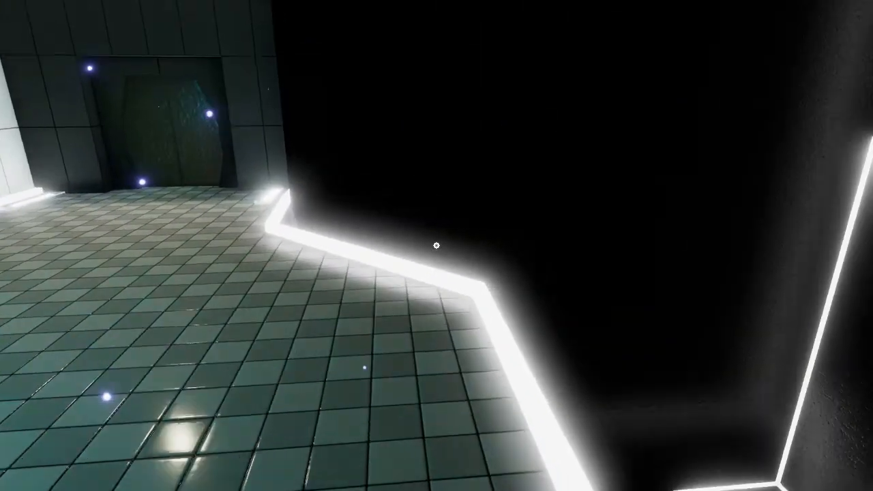
{"action": "mouse_move", "coordinate": [436, 246]}
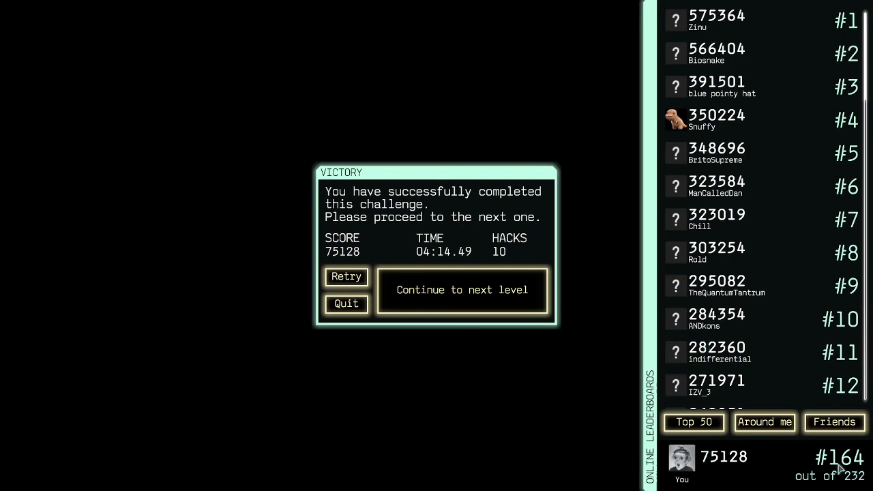
{"action": "mouse_move", "coordinate": [751, 483]}
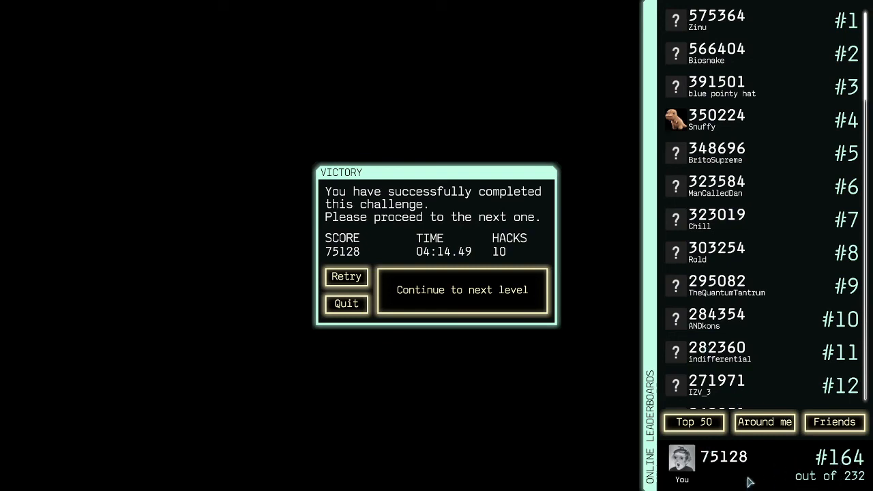
{"action": "mouse_move", "coordinate": [720, 198]}
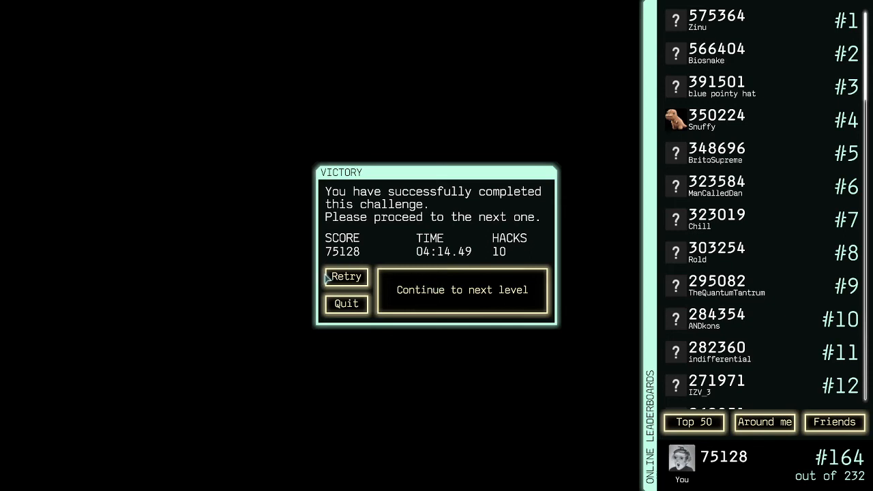
- Continue from the REBOOT victory results to the next level
{"action": "left_click", "coordinate": [463, 290]}
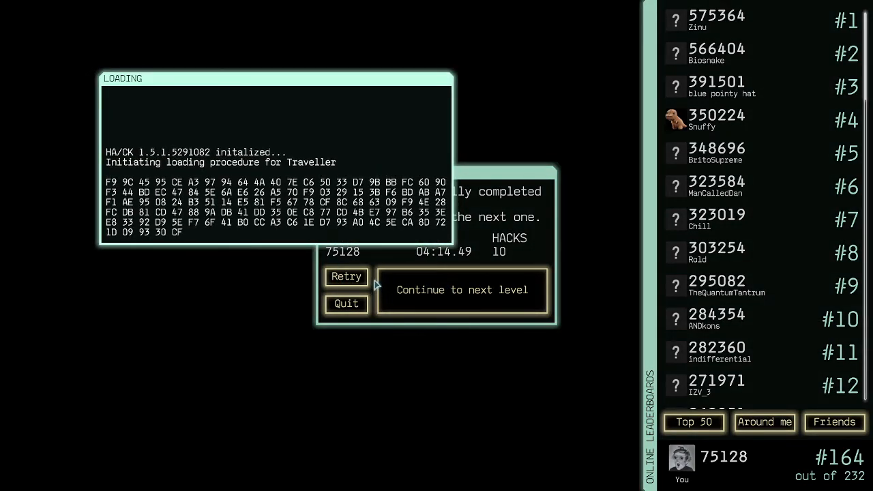
- Dismiss the loading window and enter the Traveller level
{"action": "left_click", "coordinate": [463, 289]}
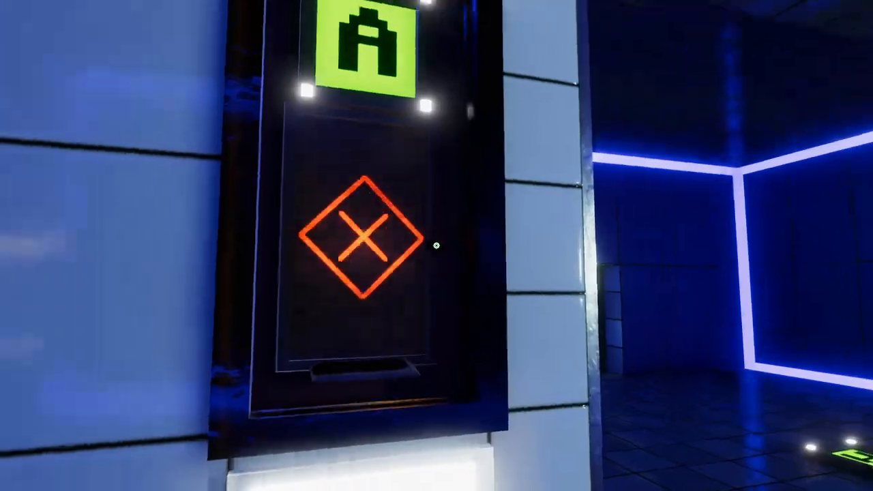
{"action": "mouse_move", "coordinate": [437, 245]}
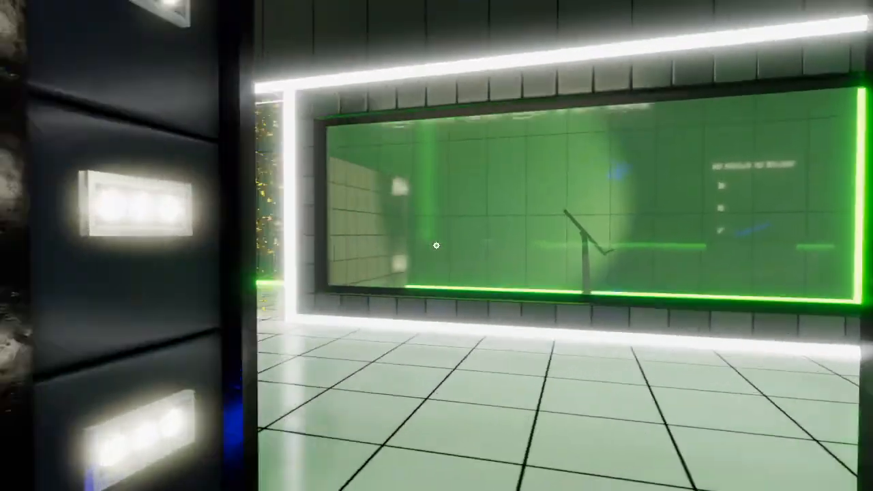
{"action": "mouse_move", "coordinate": [437, 245]}
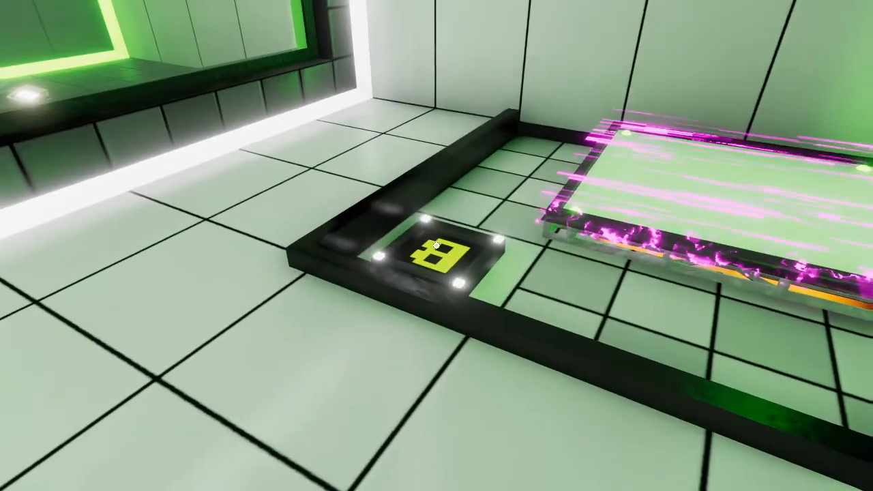
{"action": "mouse_move", "coordinate": [436, 246]}
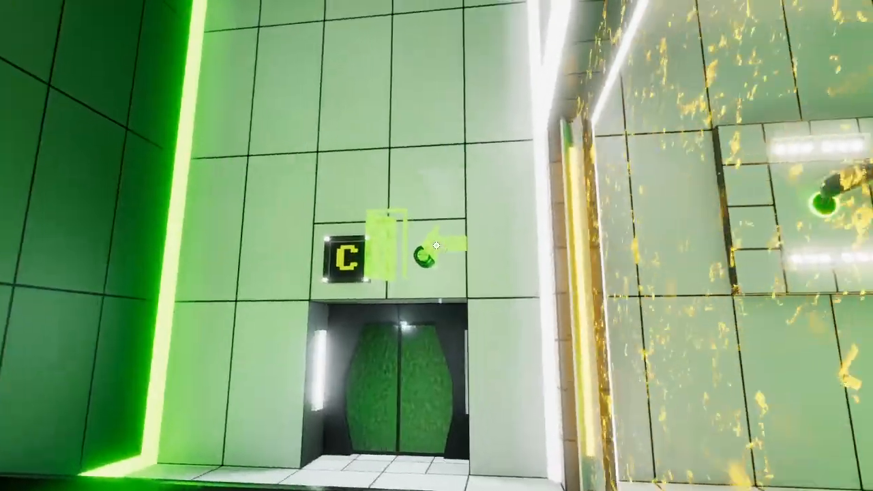
{"action": "mouse_move", "coordinate": [437, 245]}
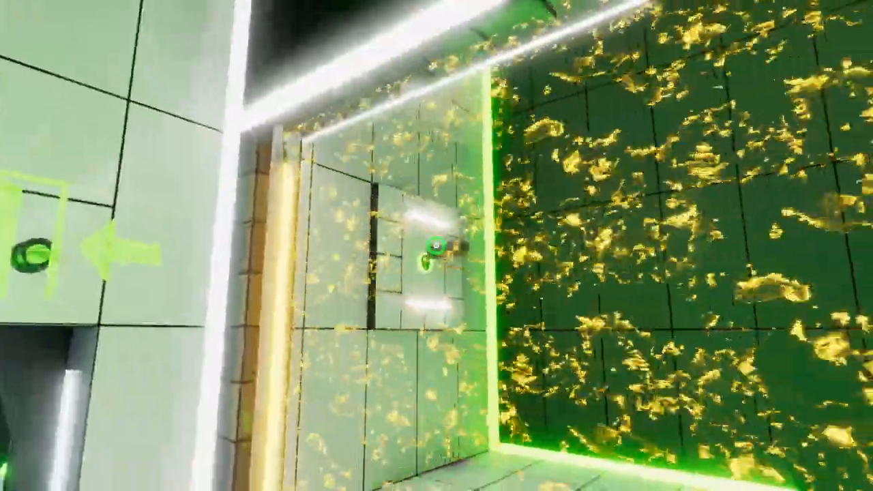
{"action": "mouse_move", "coordinate": [436, 245]}
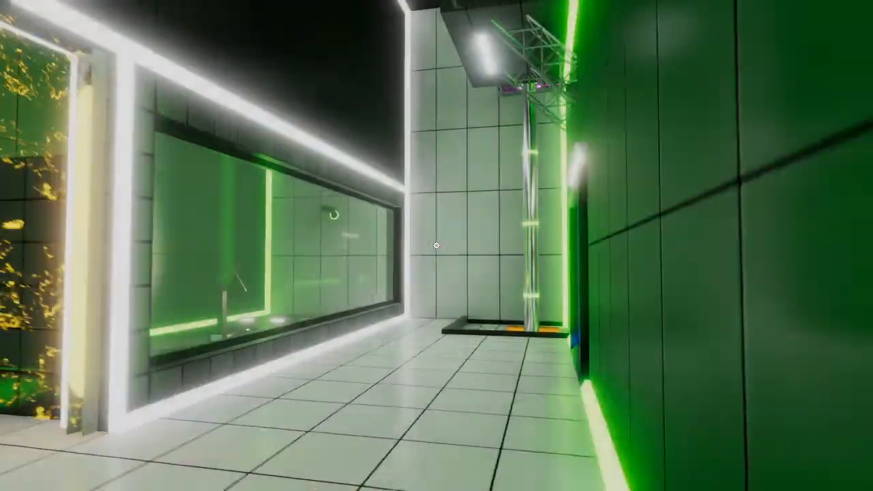
{"action": "mouse_move", "coordinate": [437, 246]}
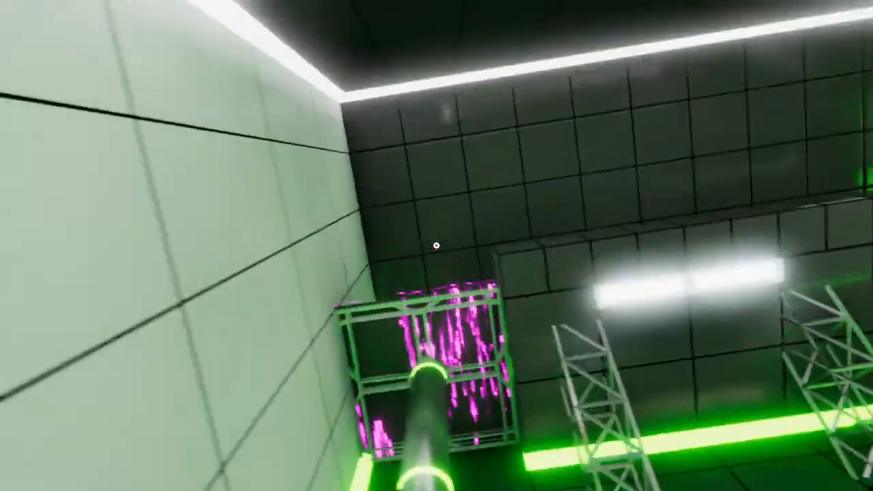
{"action": "mouse_move", "coordinate": [436, 245]}
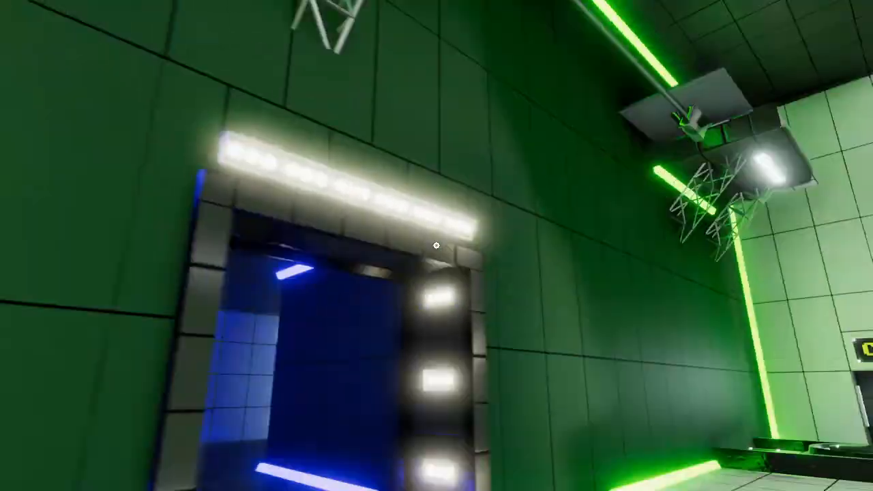
{"action": "mouse_move", "coordinate": [436, 245]}
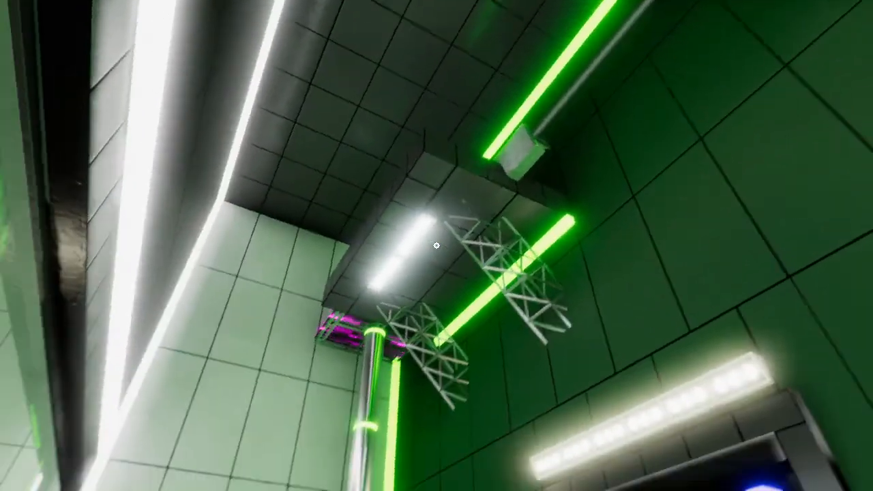
{"action": "mouse_move", "coordinate": [436, 246]}
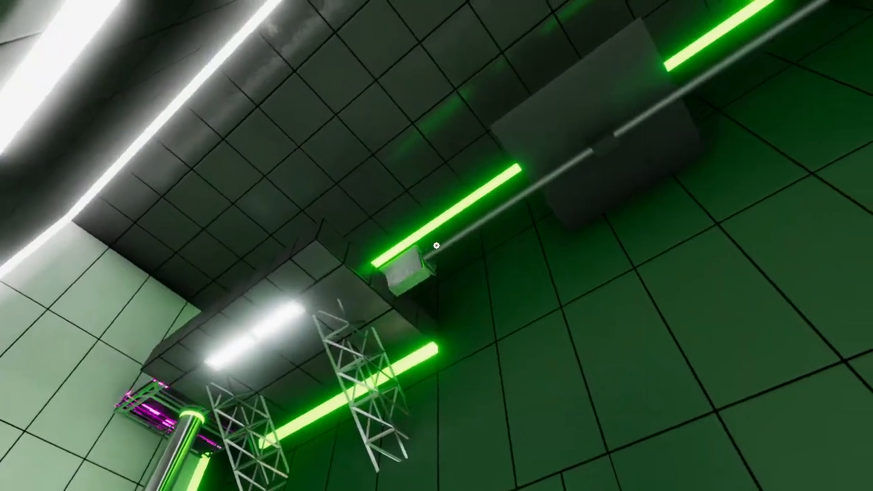
{"action": "mouse_move", "coordinate": [436, 245]}
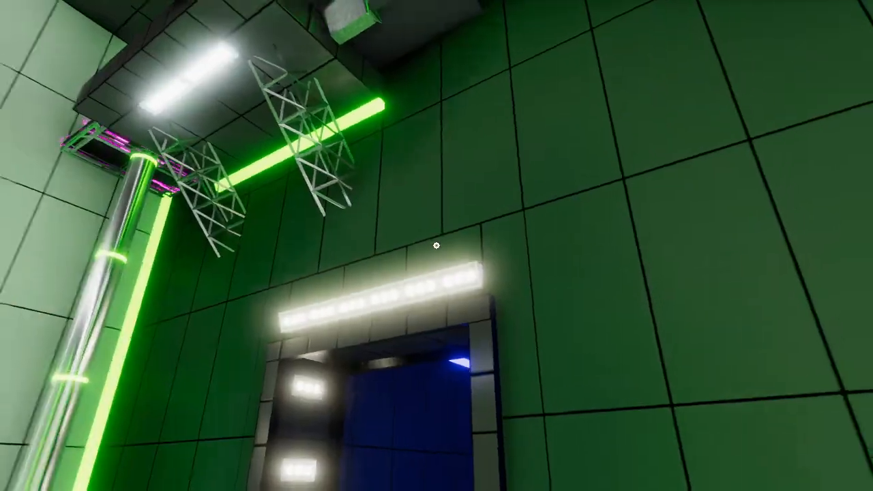
{"action": "mouse_move", "coordinate": [437, 246]}
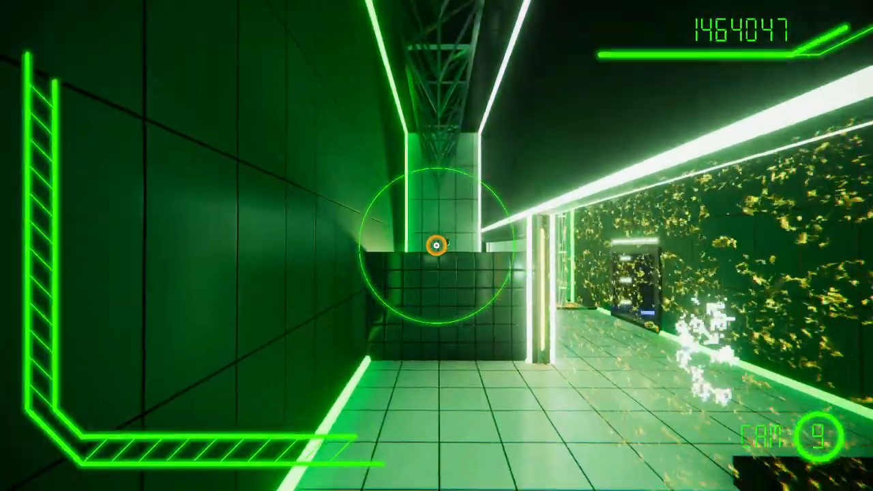
{"action": "mouse_move", "coordinate": [437, 246]}
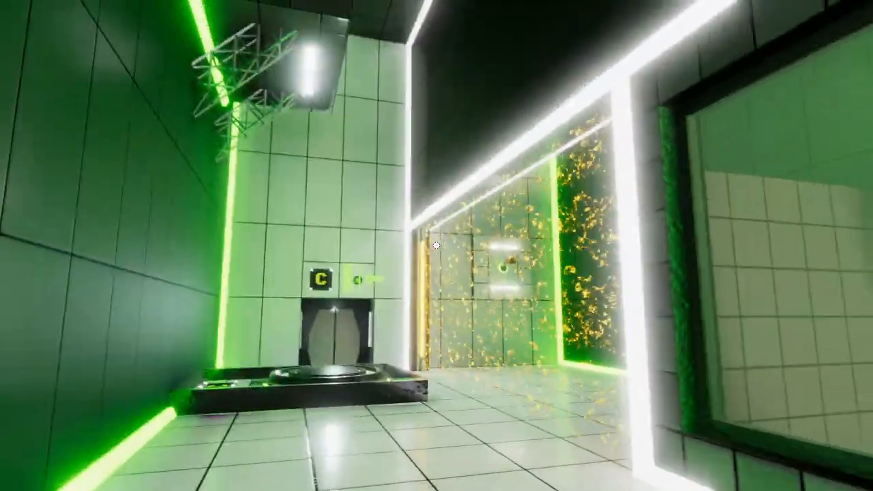
{"action": "mouse_move", "coordinate": [436, 245]}
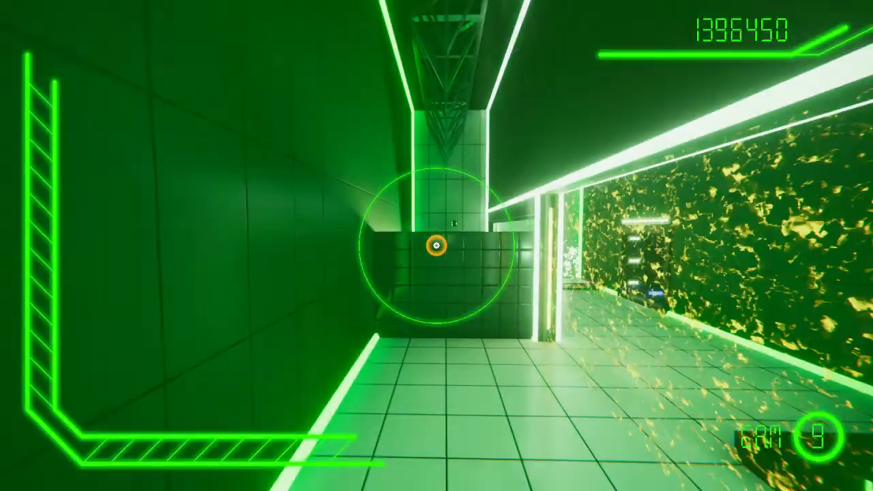
{"action": "mouse_move", "coordinate": [437, 246]}
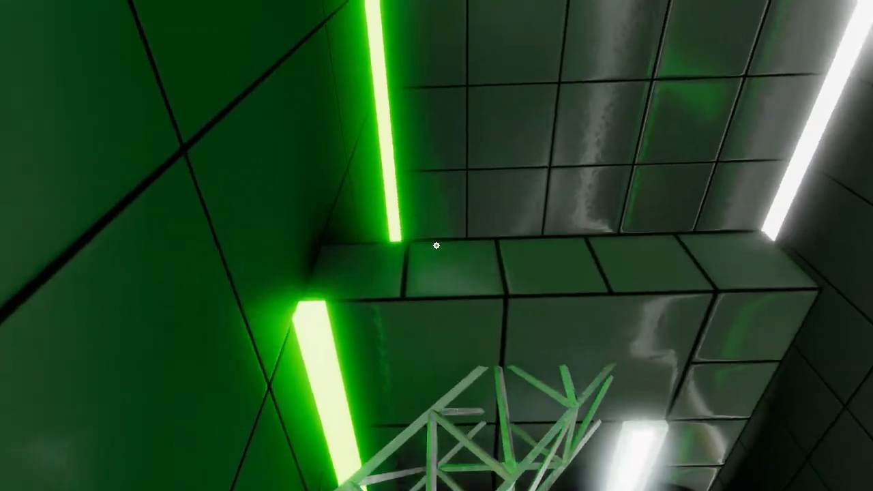
{"action": "mouse_move", "coordinate": [437, 245]}
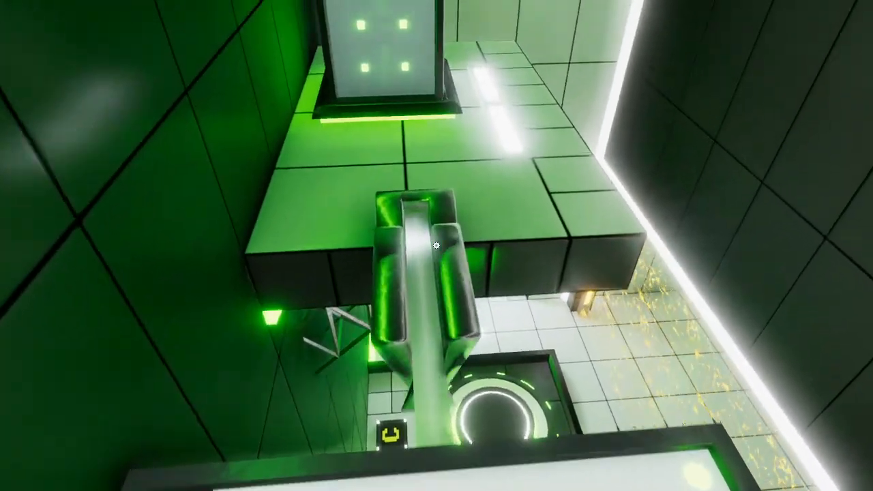
{"action": "mouse_move", "coordinate": [436, 246]}
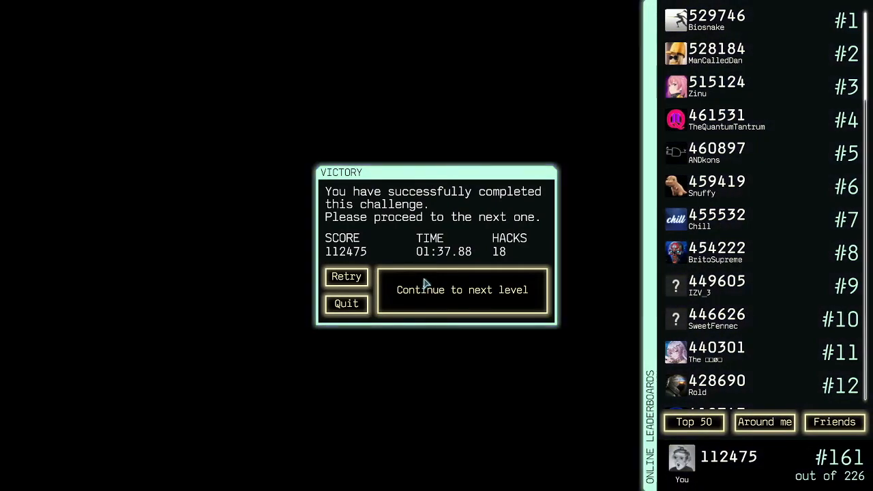
{"action": "mouse_move", "coordinate": [723, 352]}
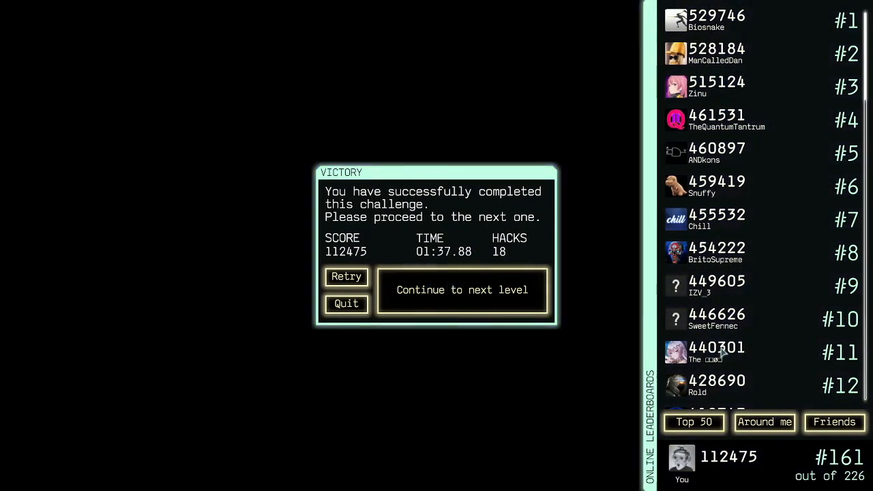
{"action": "mouse_move", "coordinate": [451, 221]}
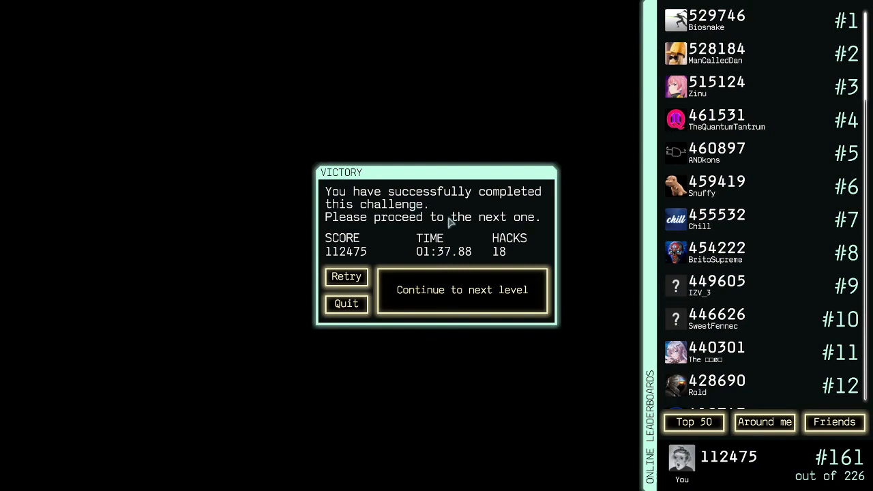
{"action": "mouse_move", "coordinate": [781, 478]}
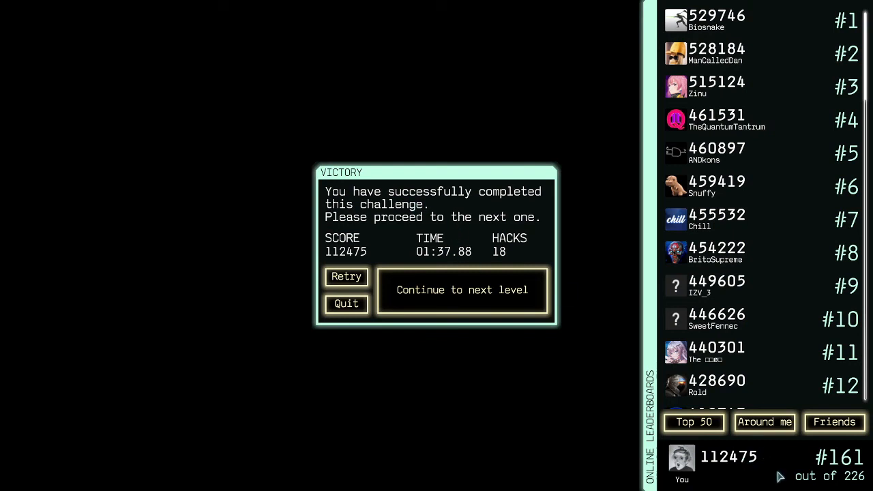
{"action": "mouse_move", "coordinate": [798, 416]}
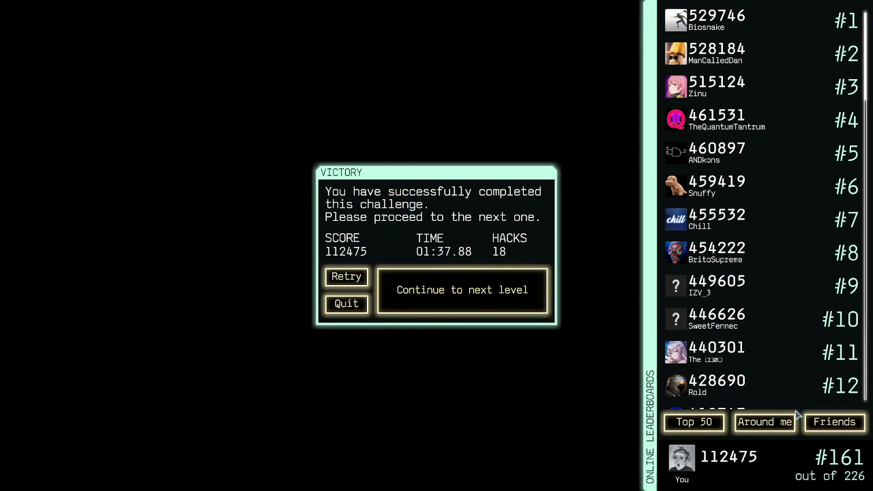
{"action": "mouse_move", "coordinate": [472, 329]}
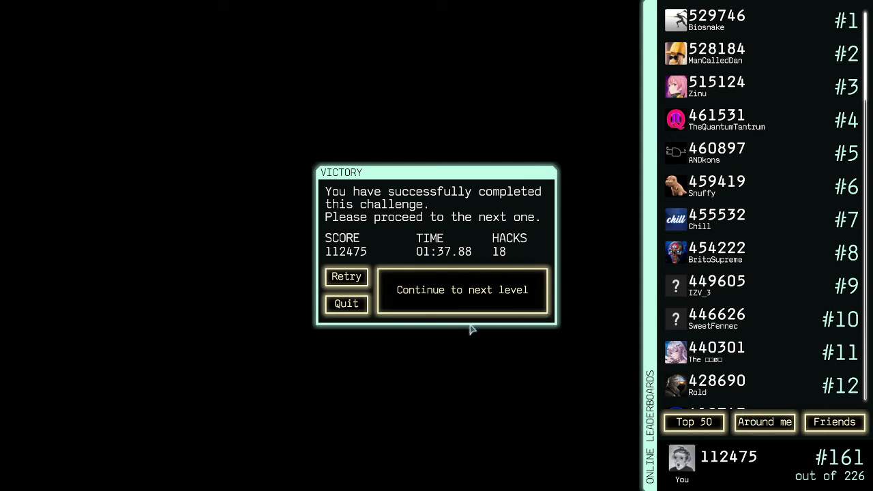
{"action": "mouse_move", "coordinate": [475, 316]}
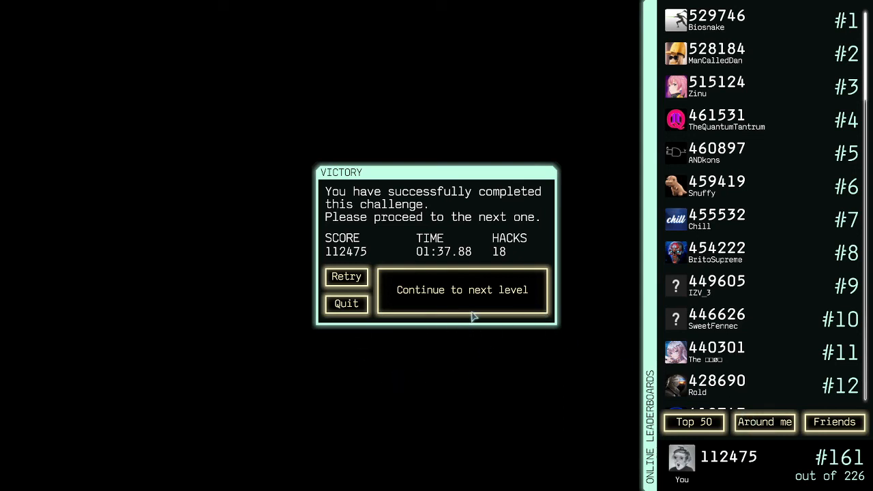
- Continue from the Traveller victory results to Bait and Switch
{"action": "left_click", "coordinate": [462, 289]}
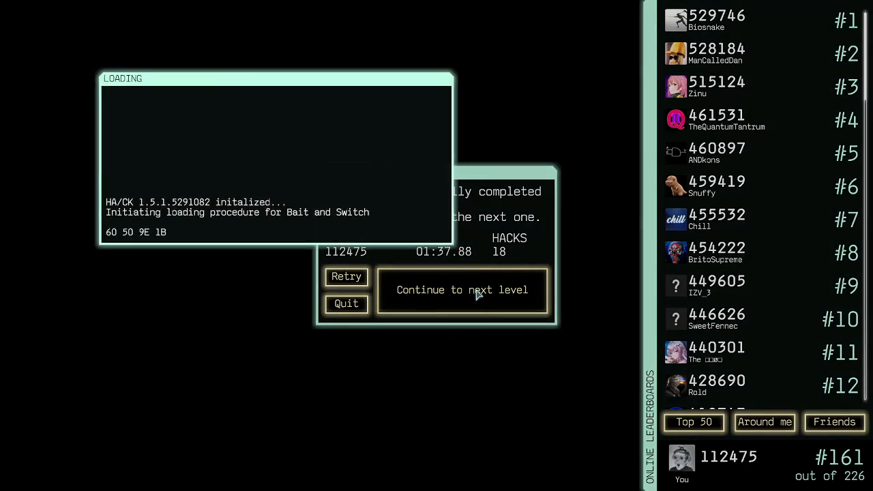
- Dismiss the loading window and enter the Bait and Switch chamber
{"action": "left_click", "coordinate": [461, 289]}
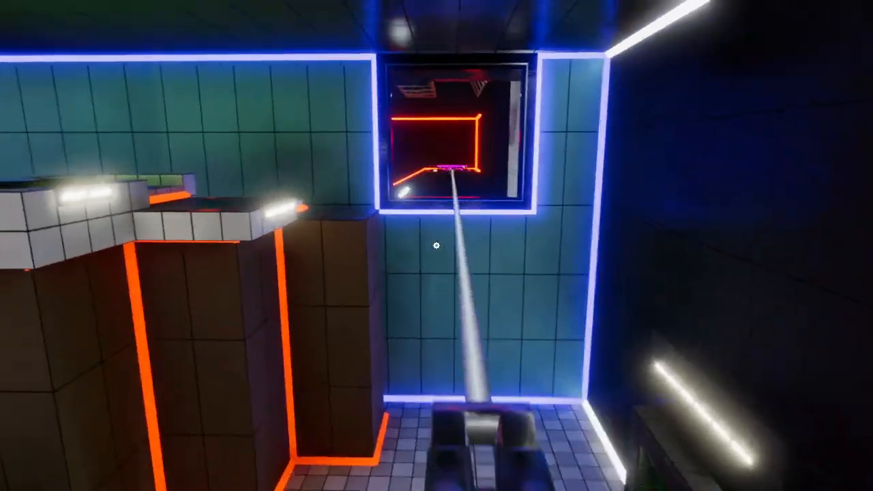
{"action": "mouse_move", "coordinate": [436, 246]}
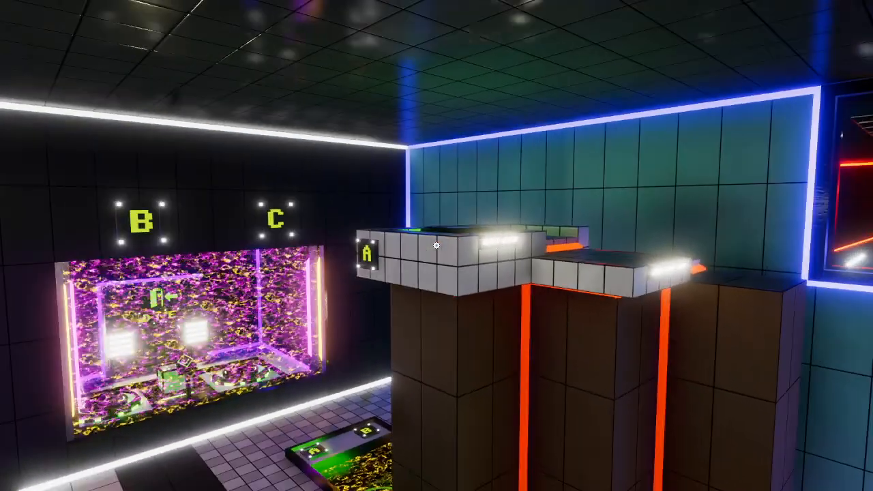
{"action": "mouse_move", "coordinate": [437, 245]}
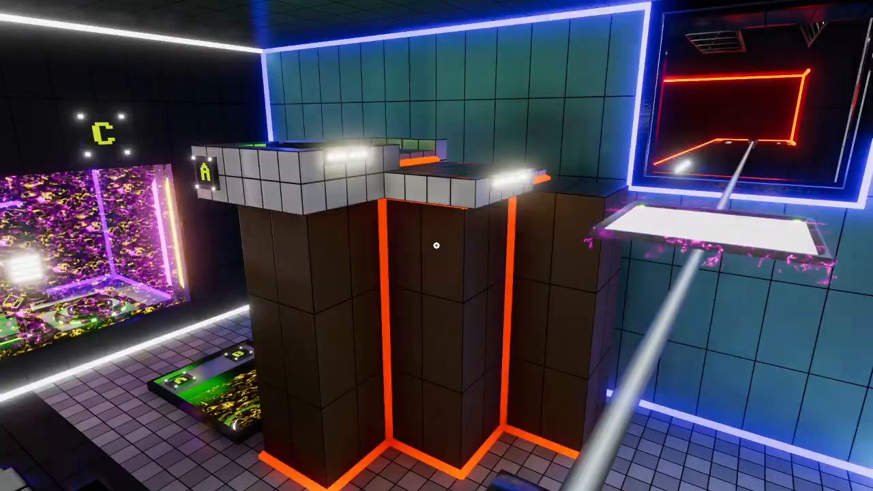
{"action": "mouse_move", "coordinate": [436, 245]}
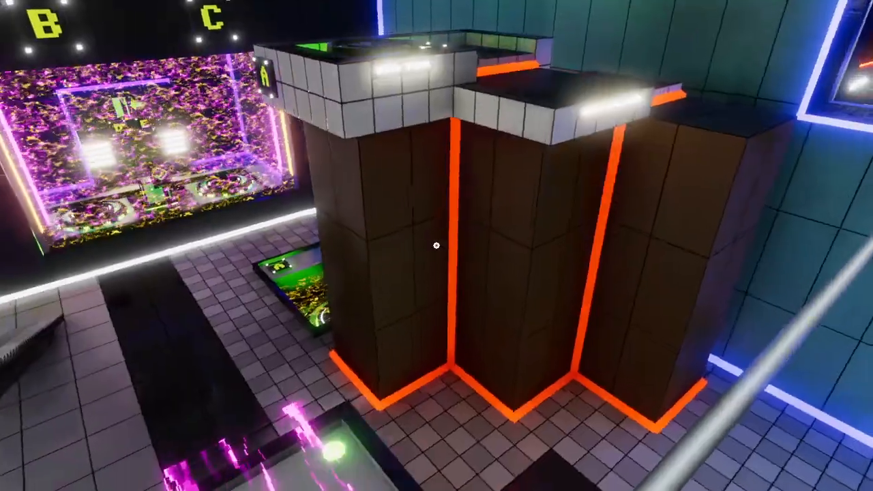
{"action": "mouse_move", "coordinate": [436, 246]}
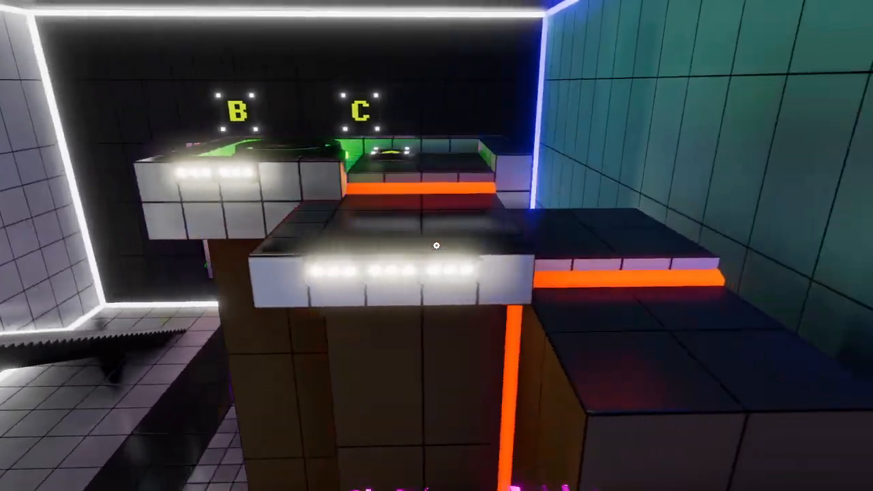
{"action": "mouse_move", "coordinate": [437, 246]}
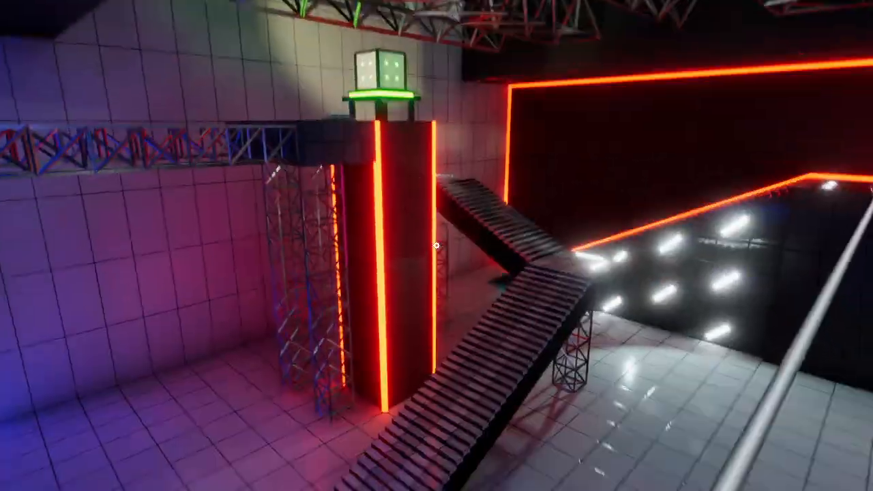
{"action": "mouse_move", "coordinate": [437, 246]}
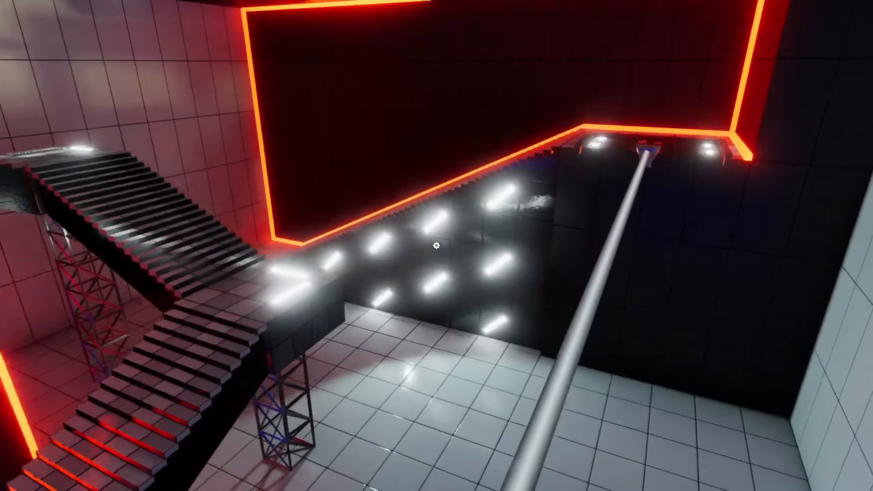
{"action": "mouse_move", "coordinate": [437, 246]}
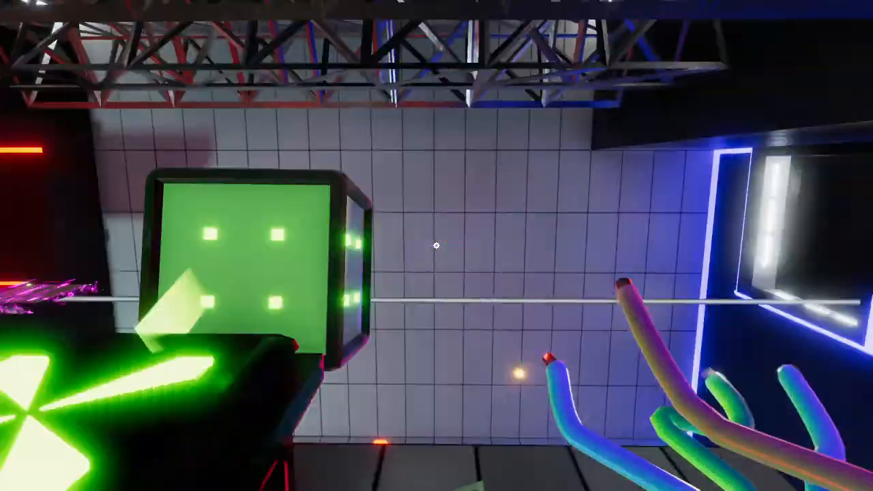
{"action": "mouse_move", "coordinate": [436, 246]}
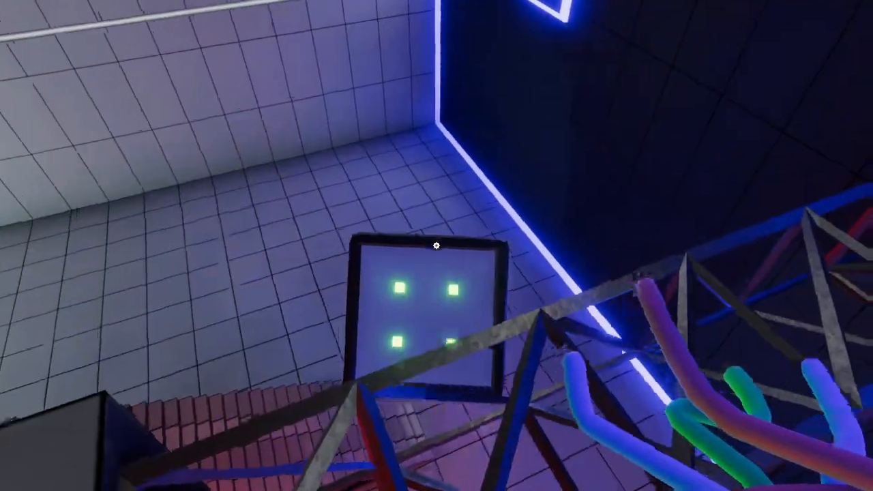
{"action": "mouse_move", "coordinate": [436, 245]}
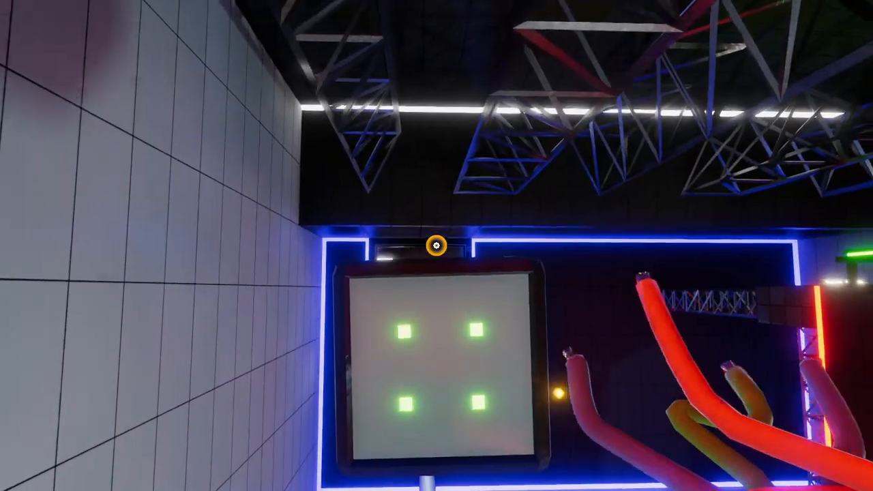
{"action": "mouse_move", "coordinate": [437, 245]}
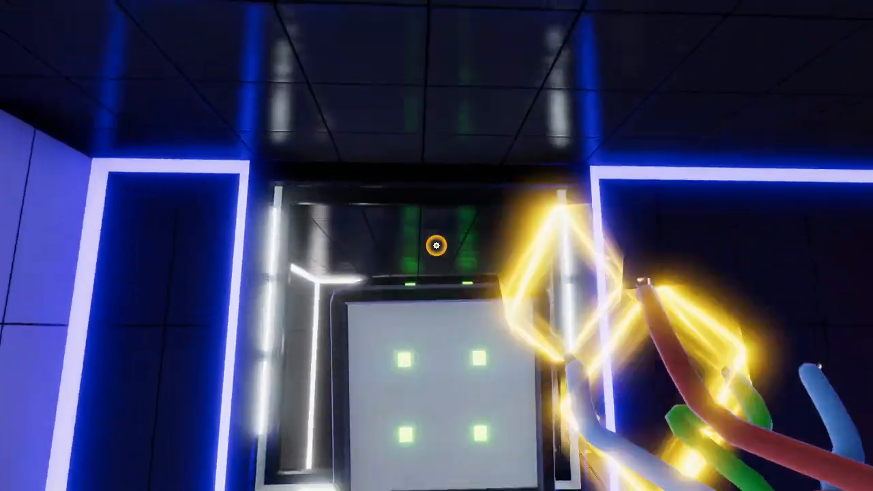
{"action": "mouse_move", "coordinate": [437, 246]}
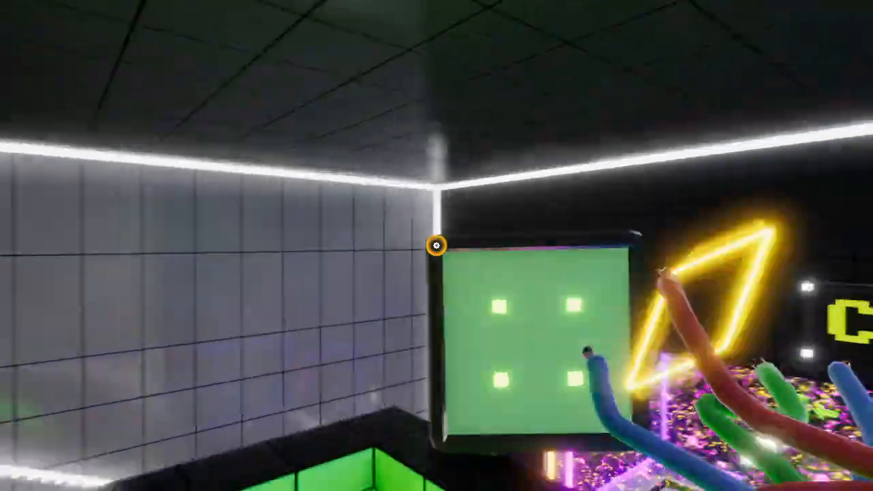
{"action": "mouse_move", "coordinate": [437, 246]}
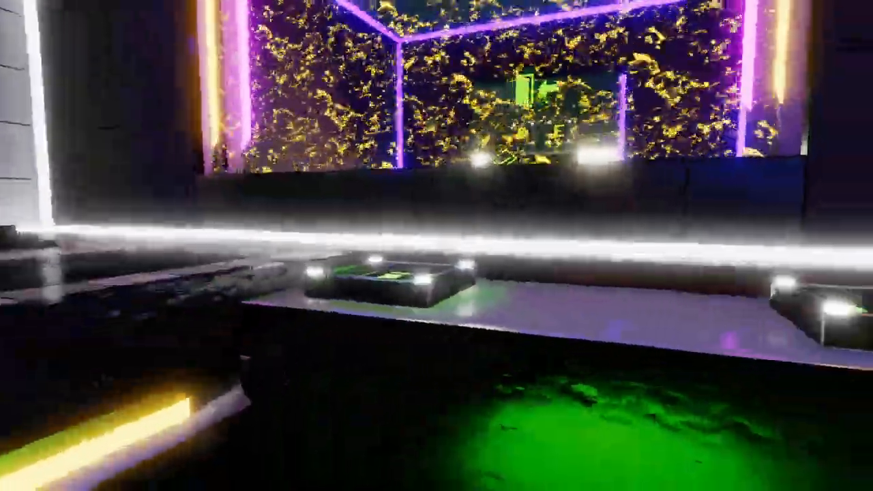
{"action": "mouse_move", "coordinate": [437, 246]}
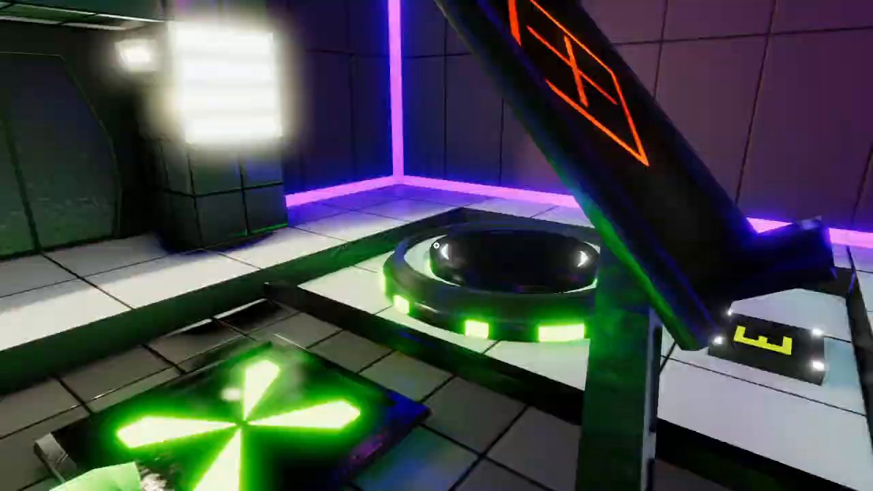
{"action": "mouse_move", "coordinate": [436, 246]}
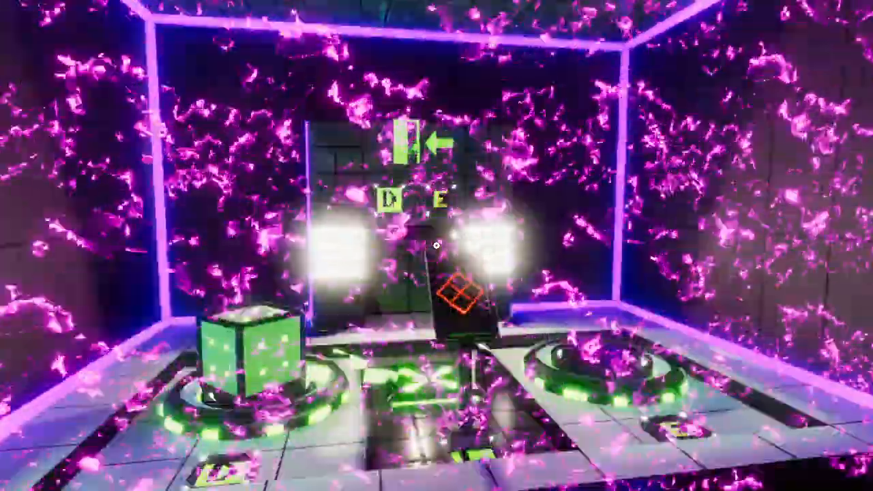
{"action": "mouse_move", "coordinate": [436, 245]}
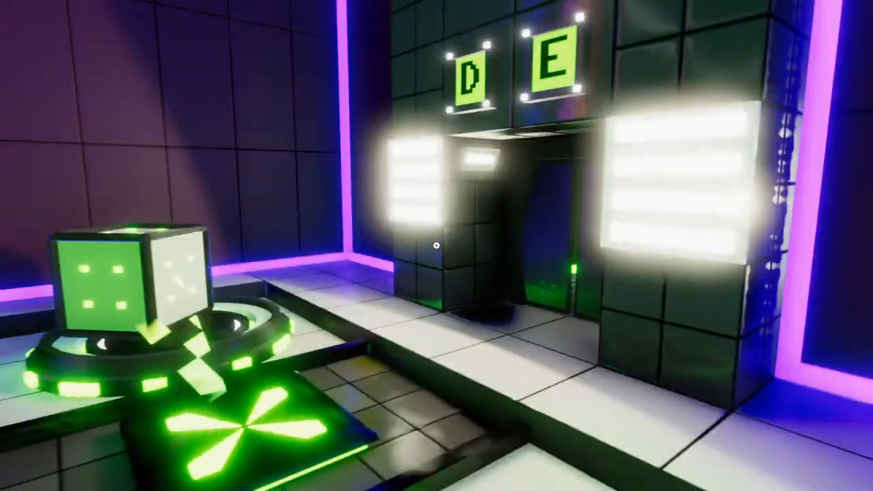
{"action": "mouse_move", "coordinate": [436, 245]}
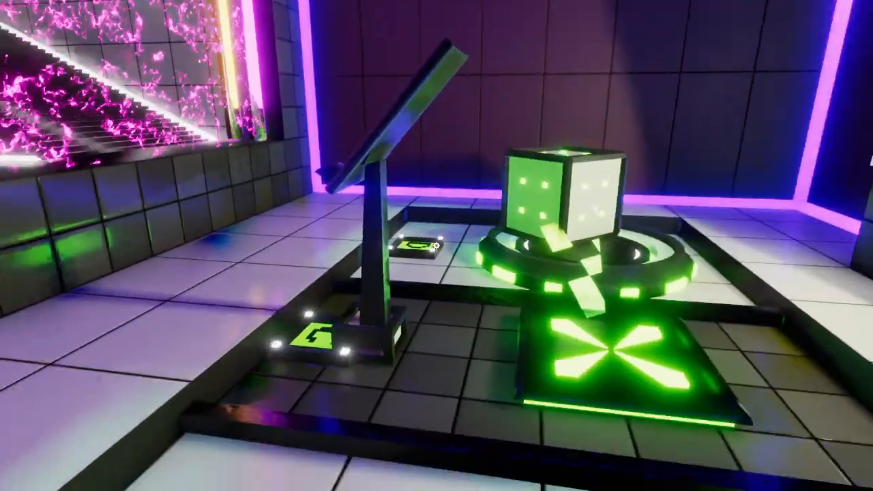
{"action": "mouse_move", "coordinate": [437, 246]}
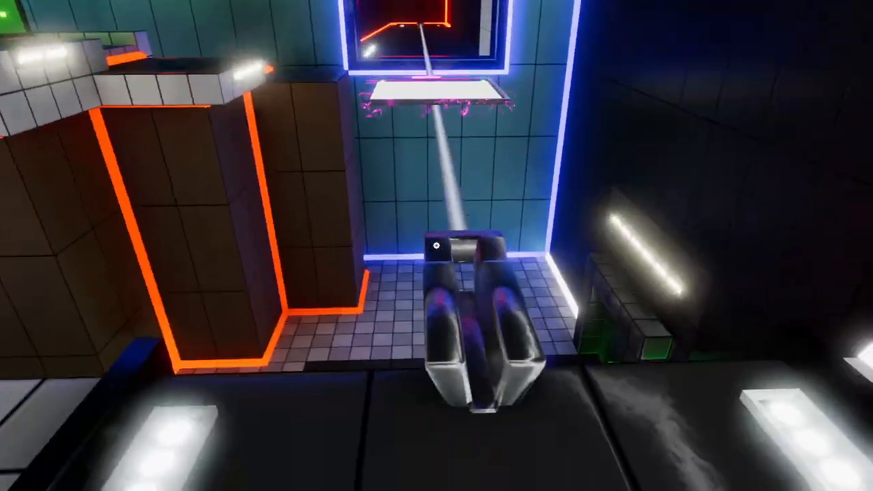
{"action": "mouse_move", "coordinate": [436, 245]}
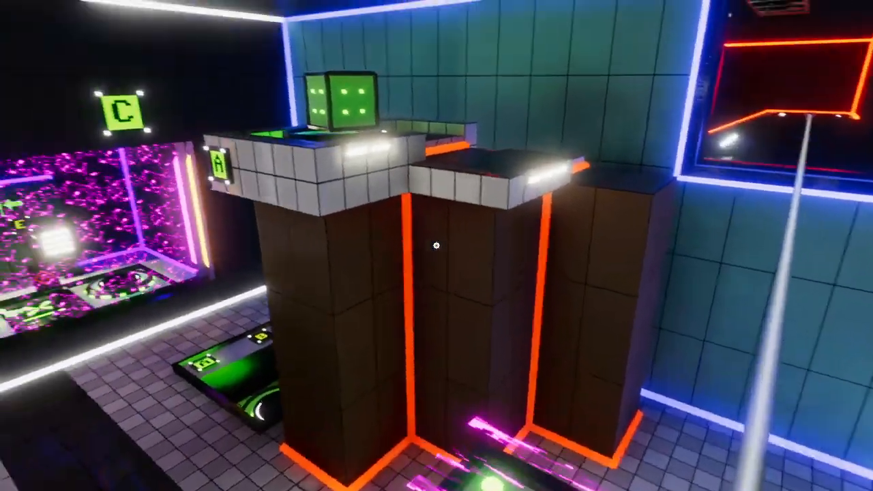
{"action": "mouse_move", "coordinate": [437, 246]}
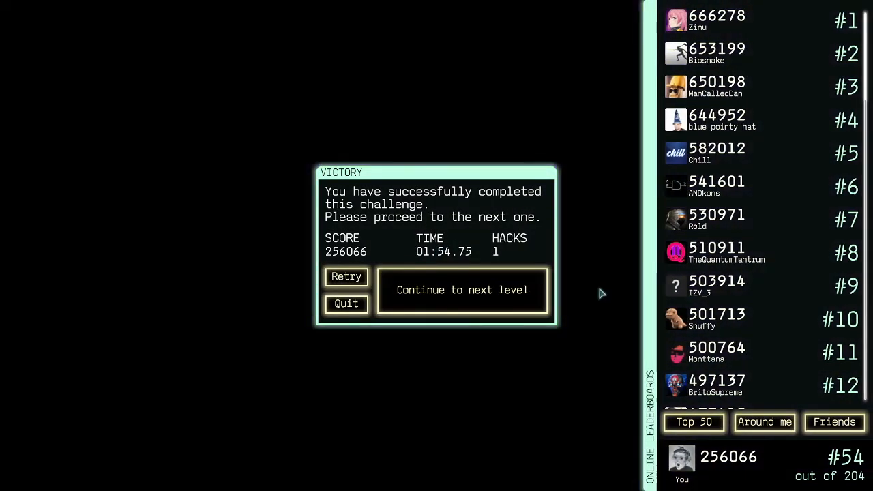
{"action": "mouse_move", "coordinate": [589, 318]}
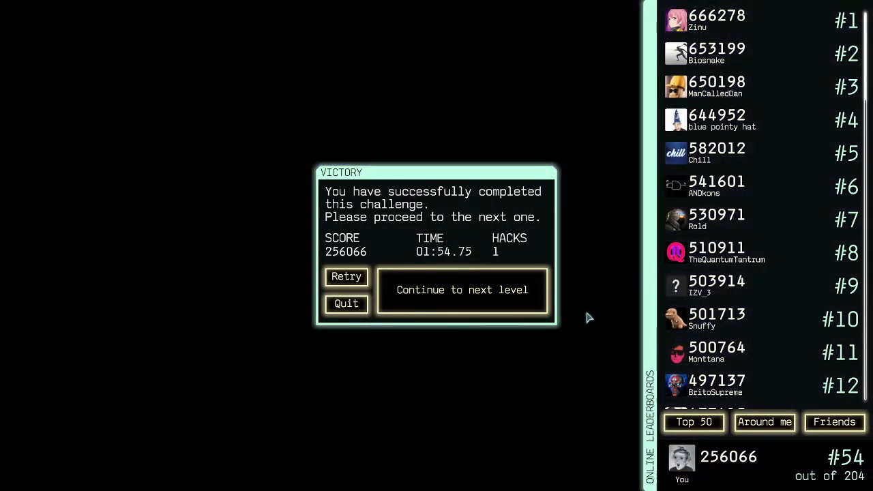